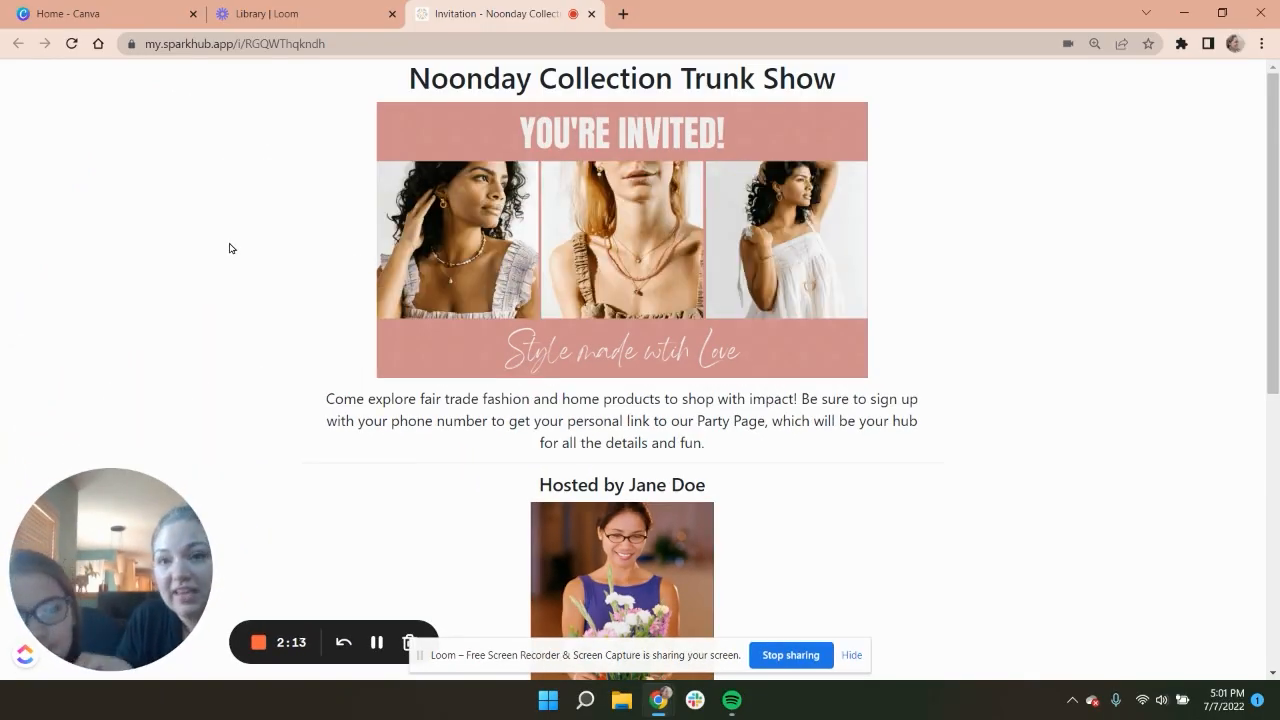
# - Switch from the SparkHub trunk show invitation to the Canva home tab
pyautogui.click(90, 13)
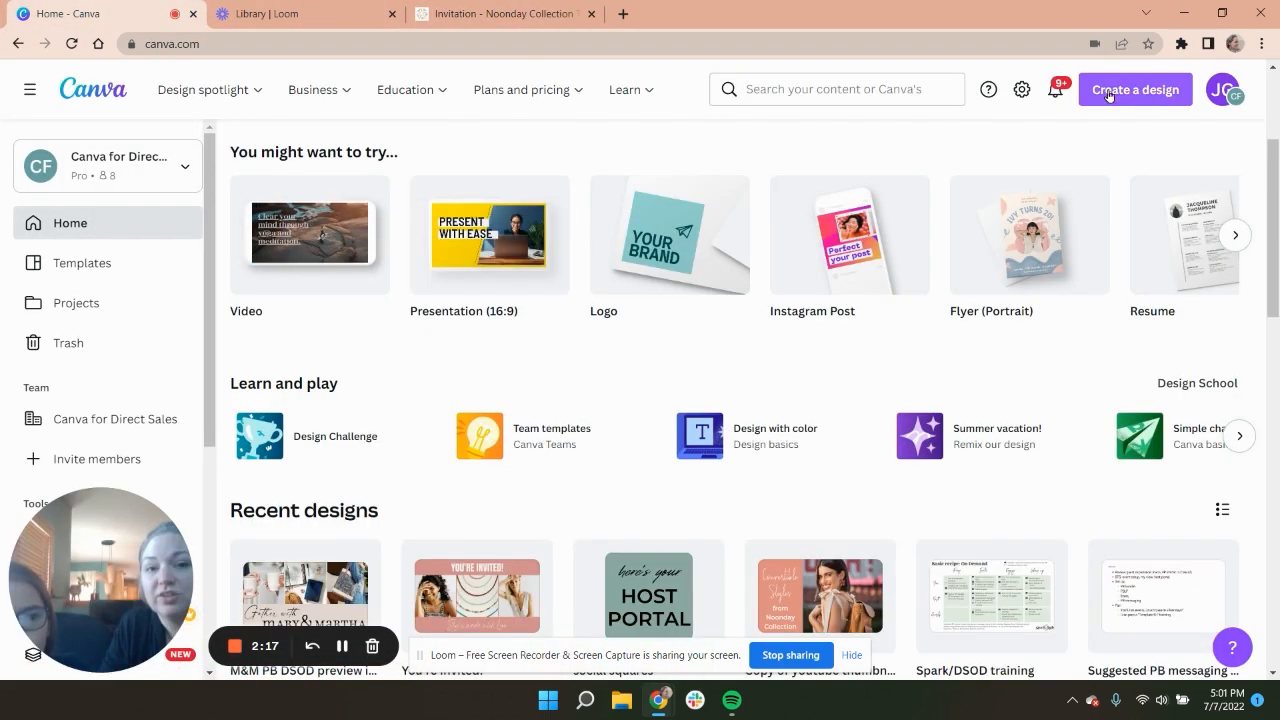
# - Create a new blank 1920 × 1080 Video design from Create a design
pyautogui.click(1135, 89)
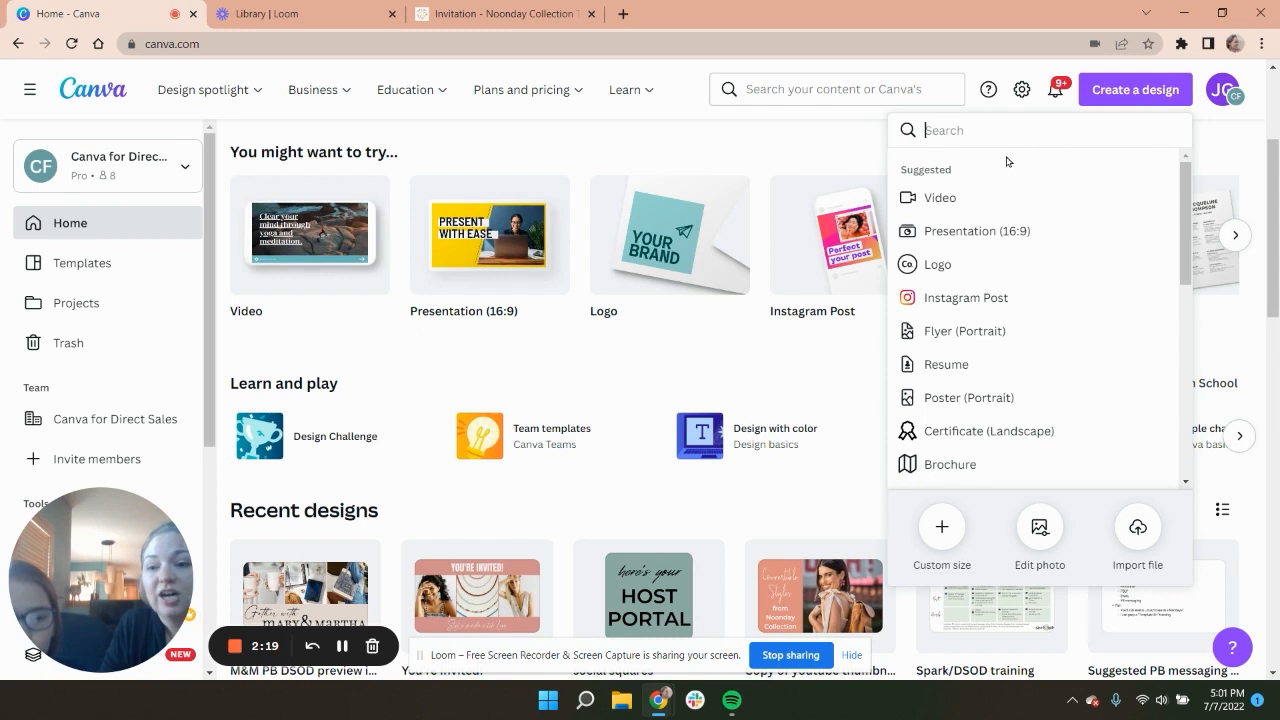
pyautogui.moveTo(1002, 307)
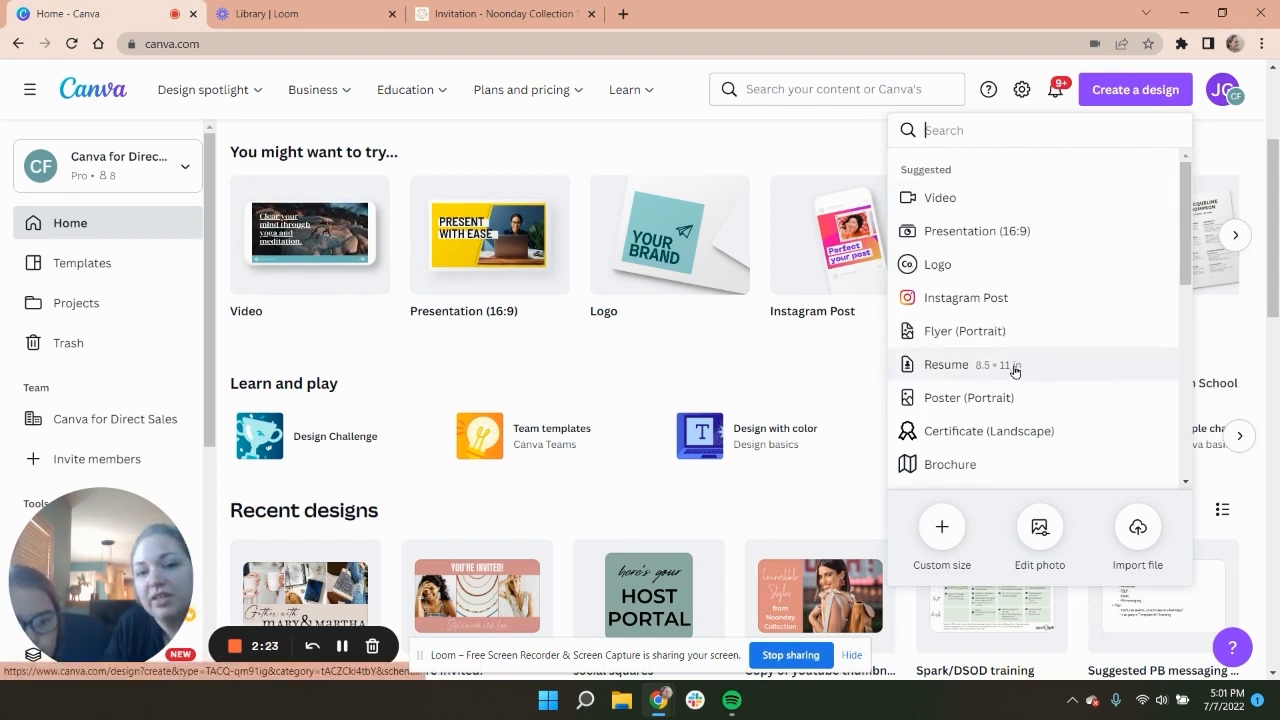
pyautogui.moveTo(977, 203)
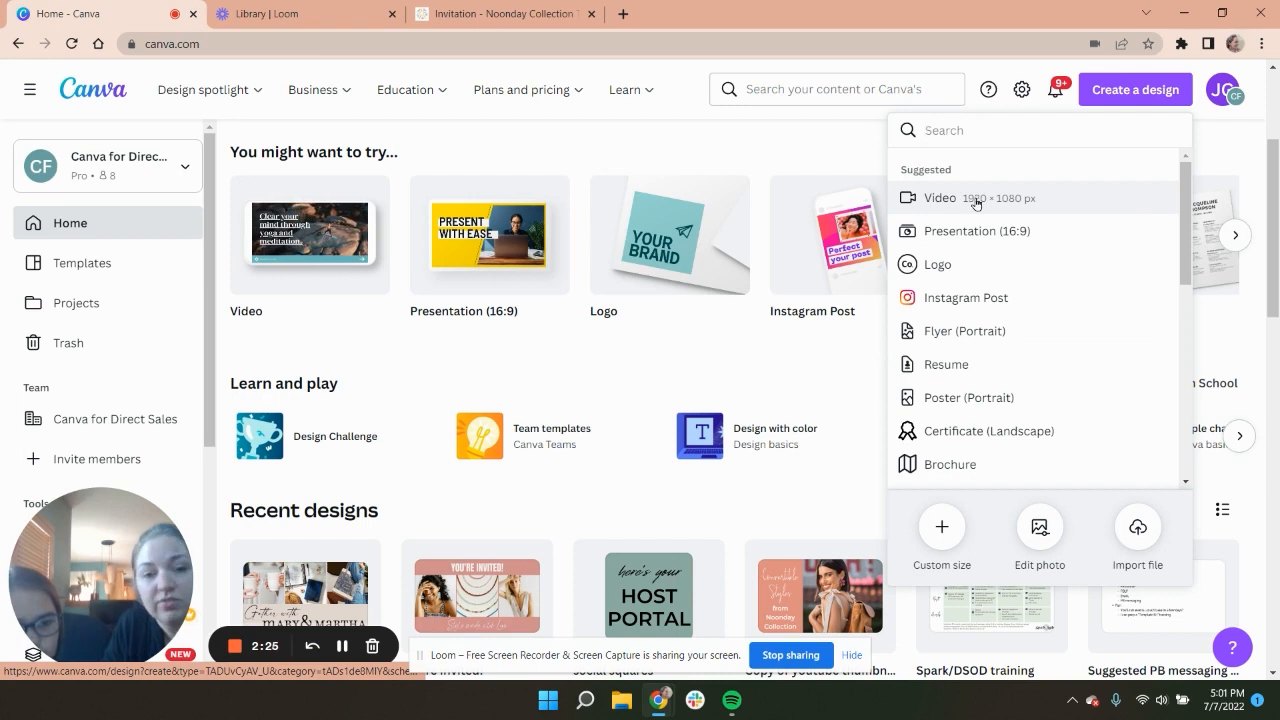
pyautogui.click(939, 197)
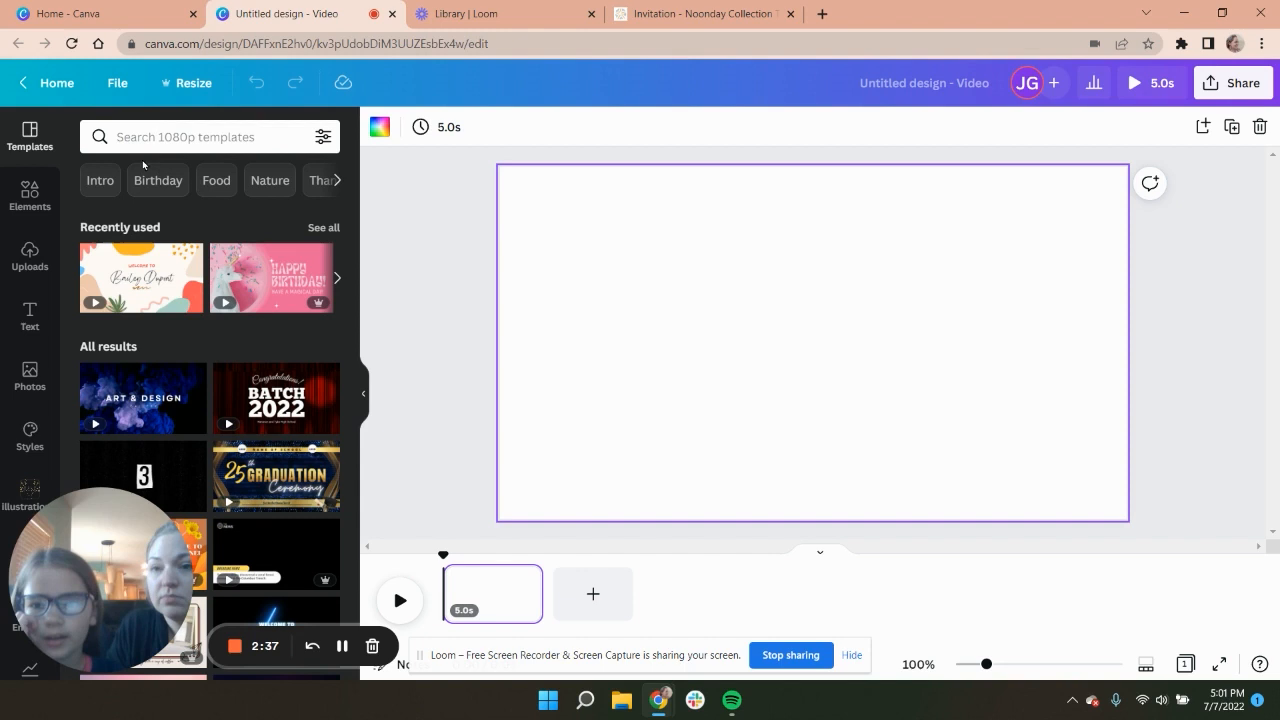
# - Add the three-column grid from Elements' full Grids list to the video page
pyautogui.click(30, 195)
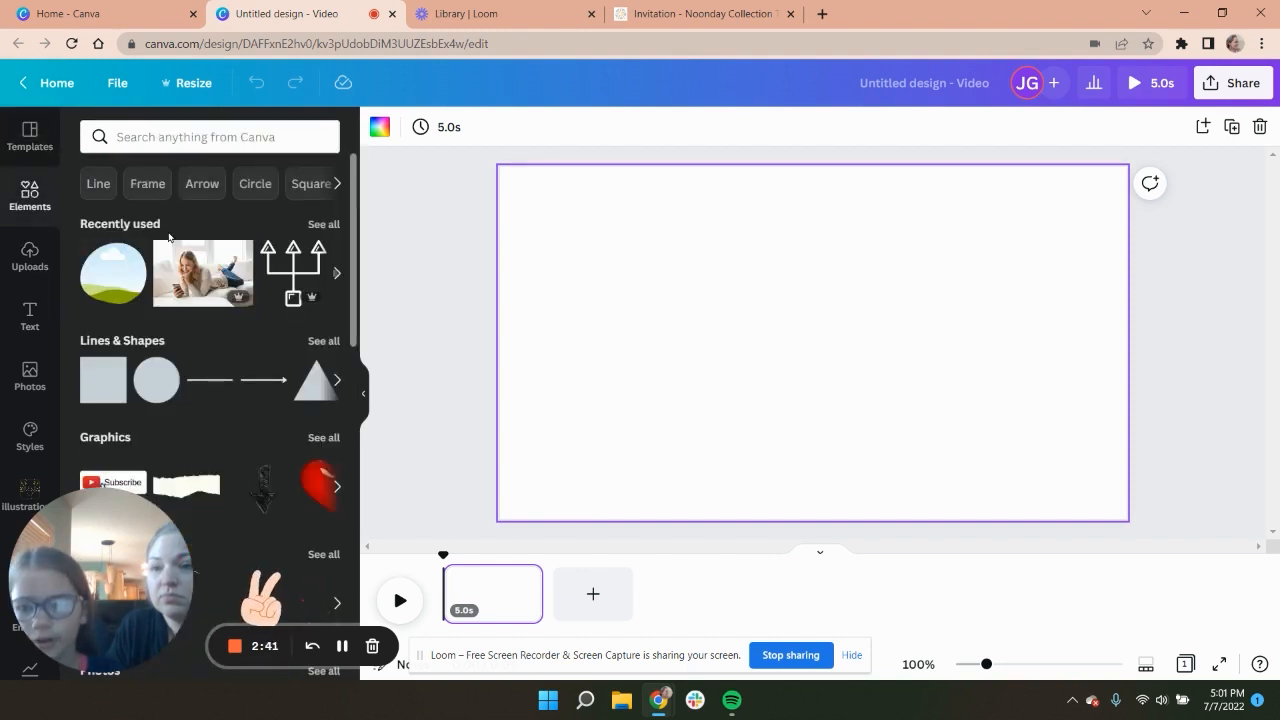
pyautogui.scroll(-3)
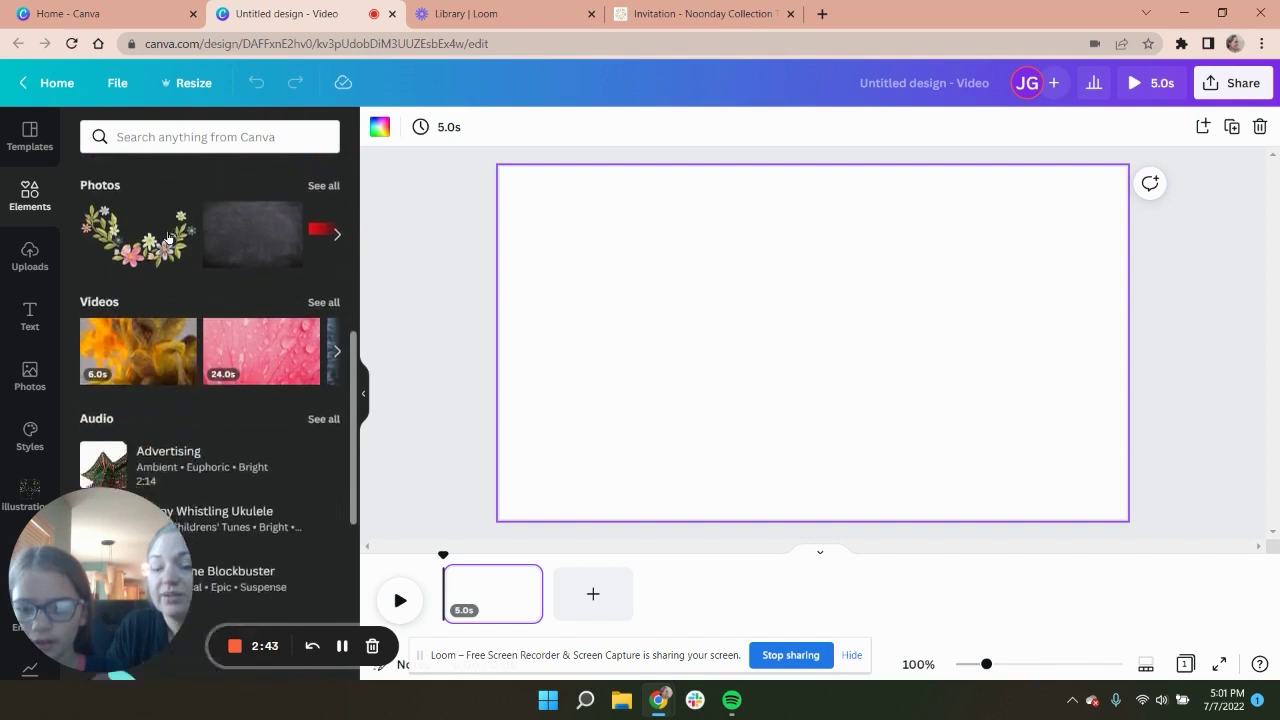
pyautogui.scroll(-3)
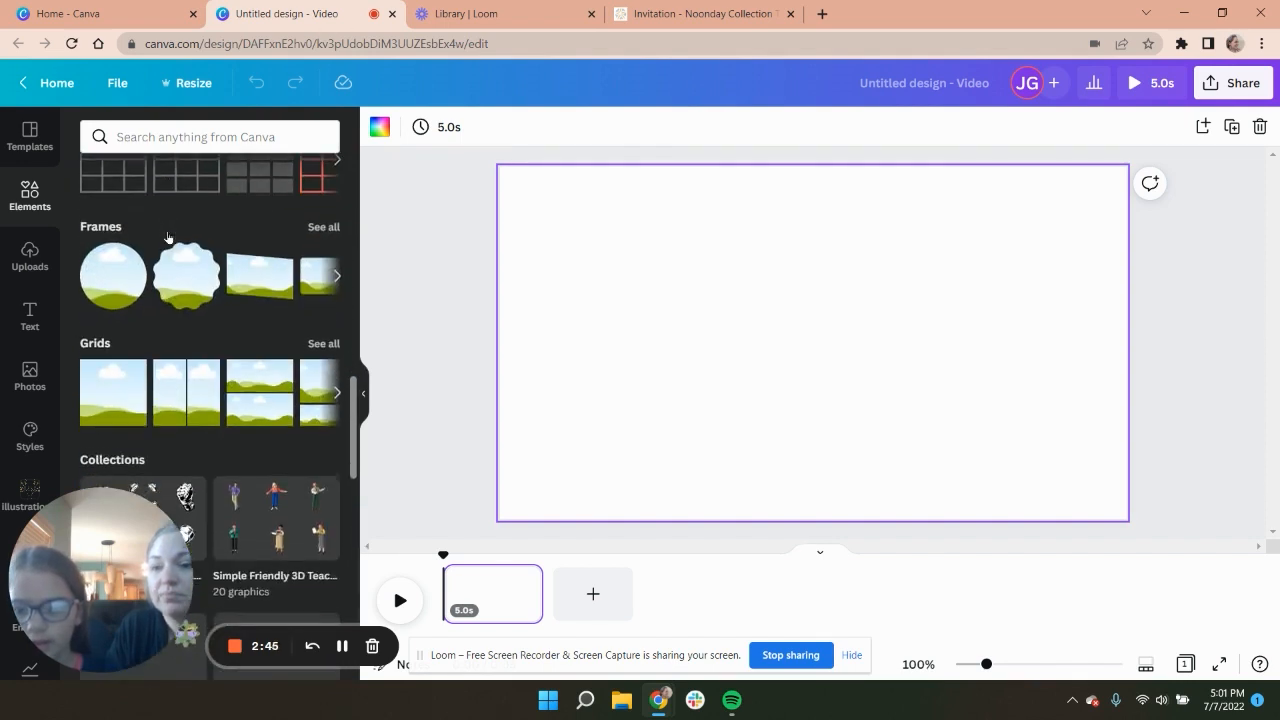
pyautogui.click(323, 343)
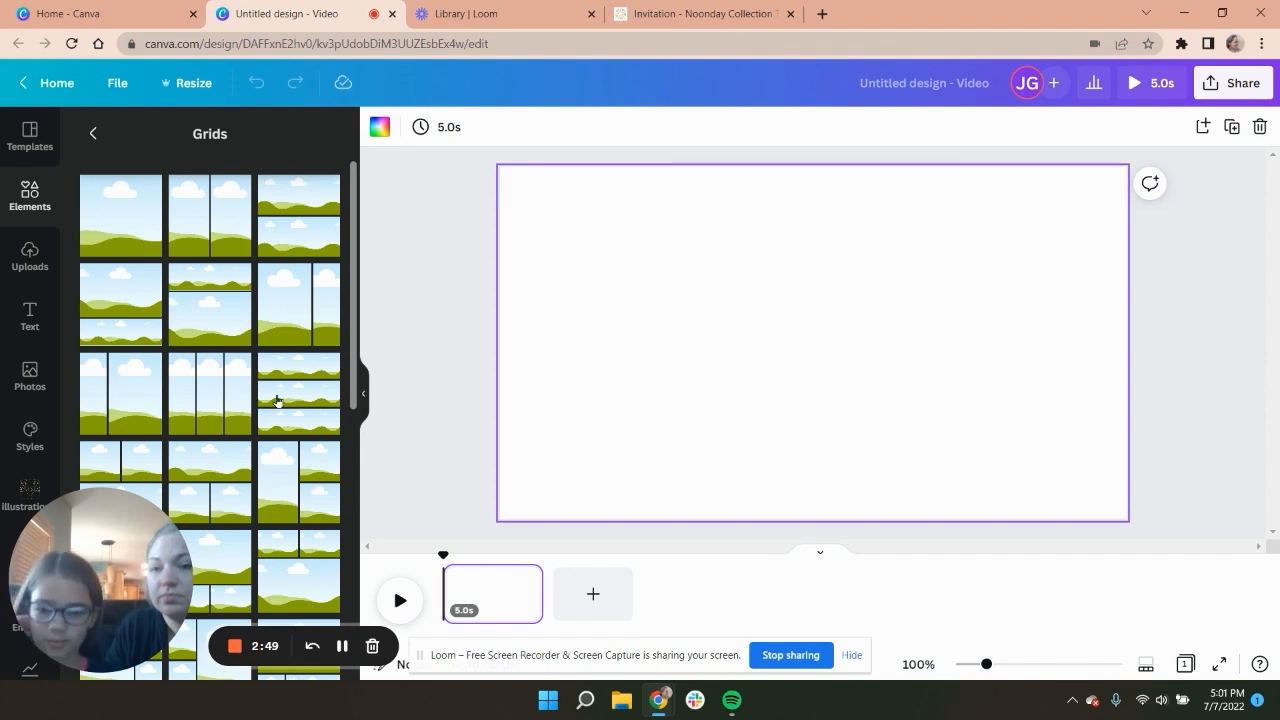
pyautogui.scroll(-3)
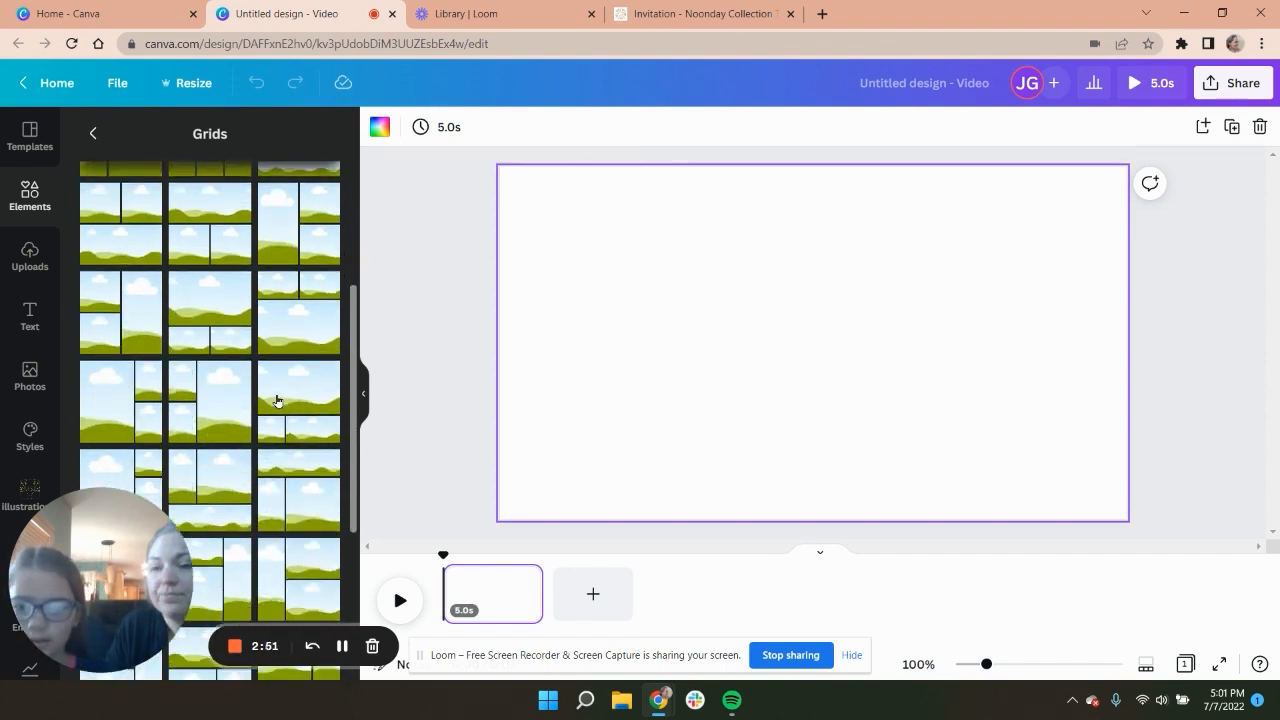
pyautogui.scroll(-3)
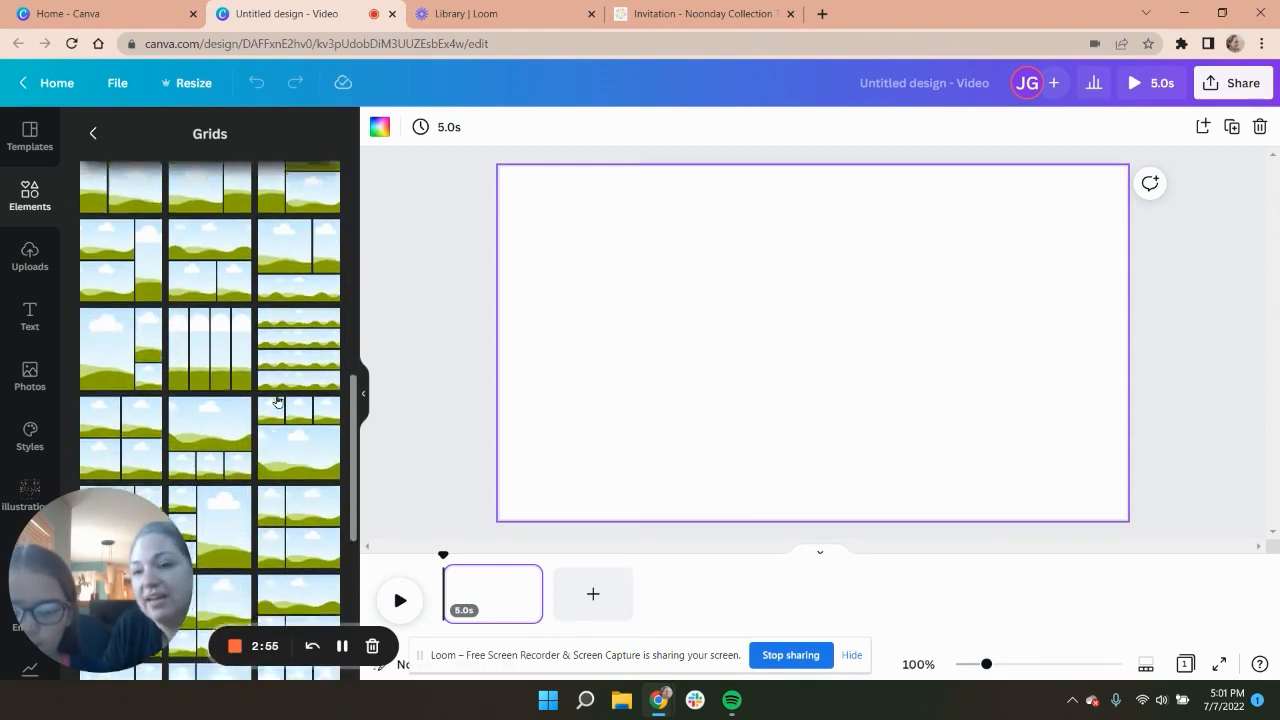
pyautogui.scroll(-3)
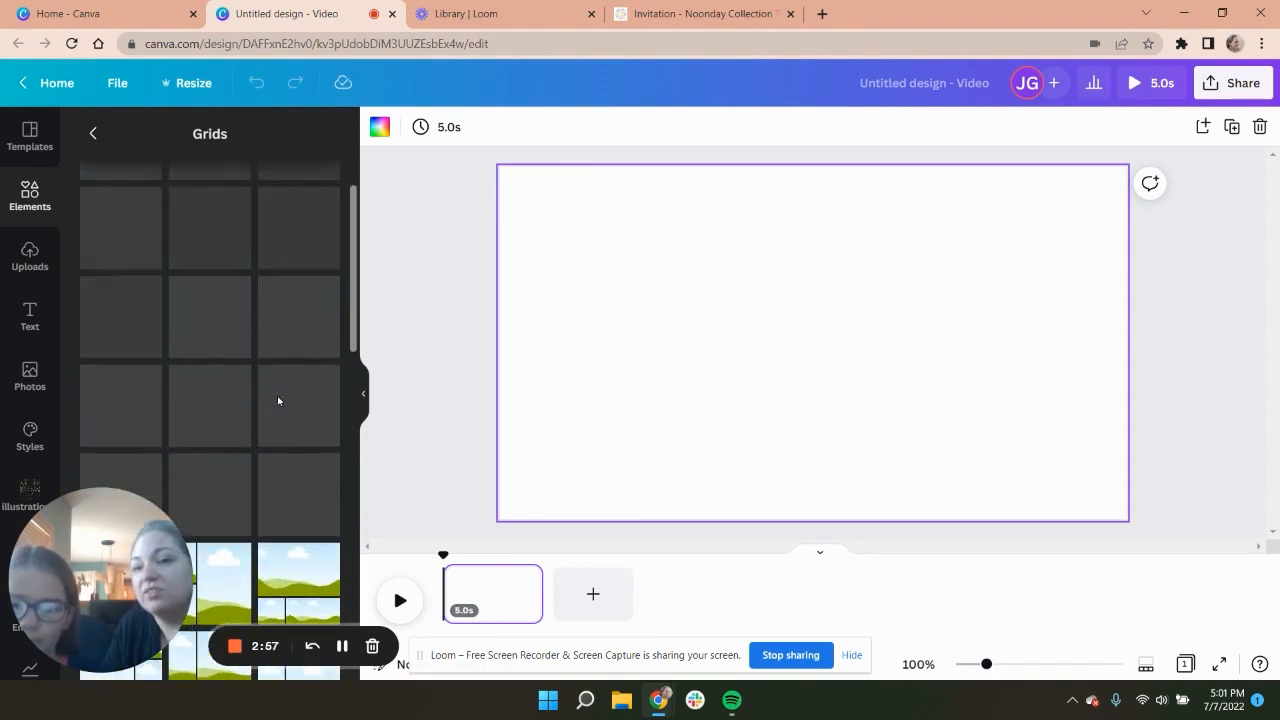
pyautogui.scroll(-3)
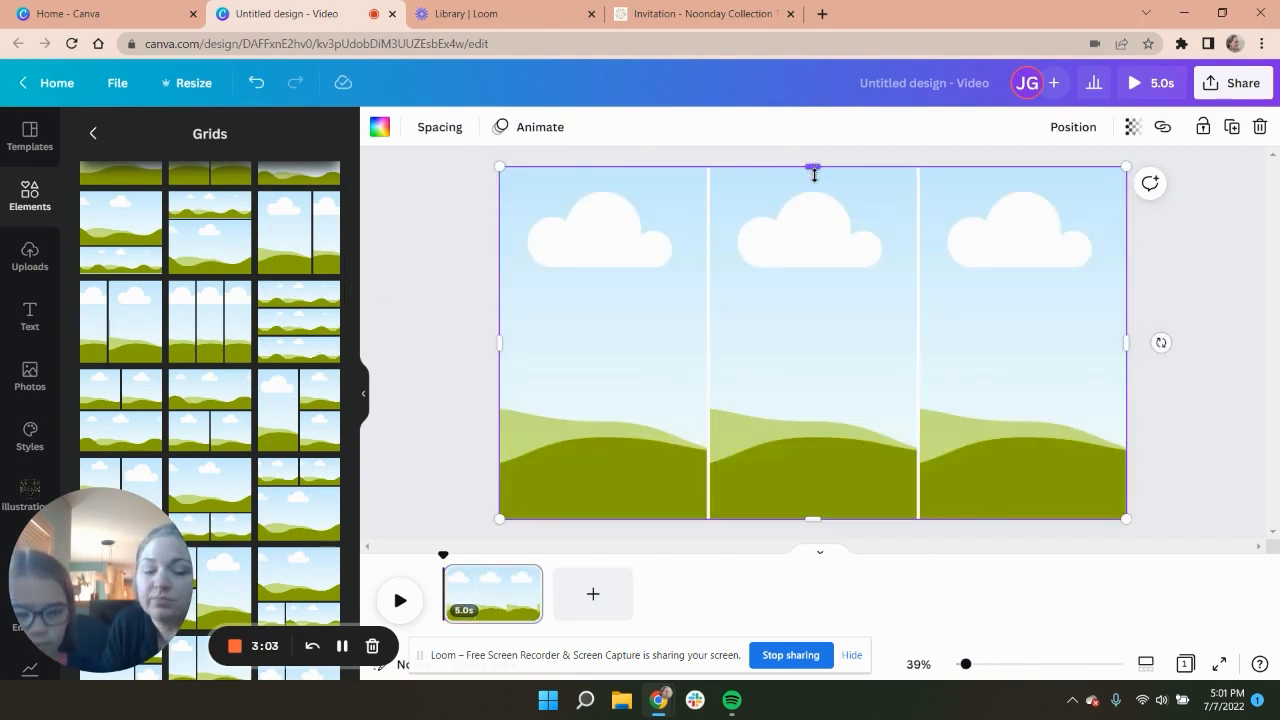
# - Shorten the grid into a vertically centred band and set the page background to turquoise
pyautogui.moveTo(813, 167); pyautogui.dragTo(813, 315)
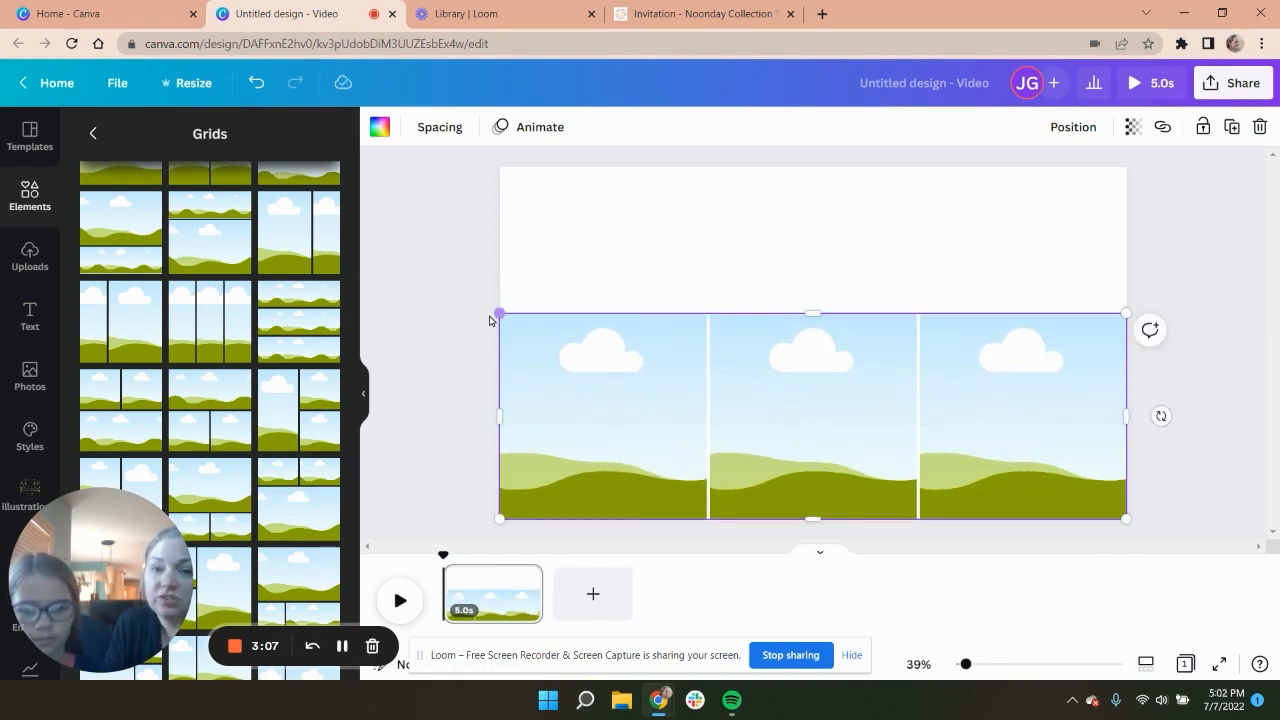
pyautogui.moveTo(500, 313); pyautogui.dragTo(540, 332)
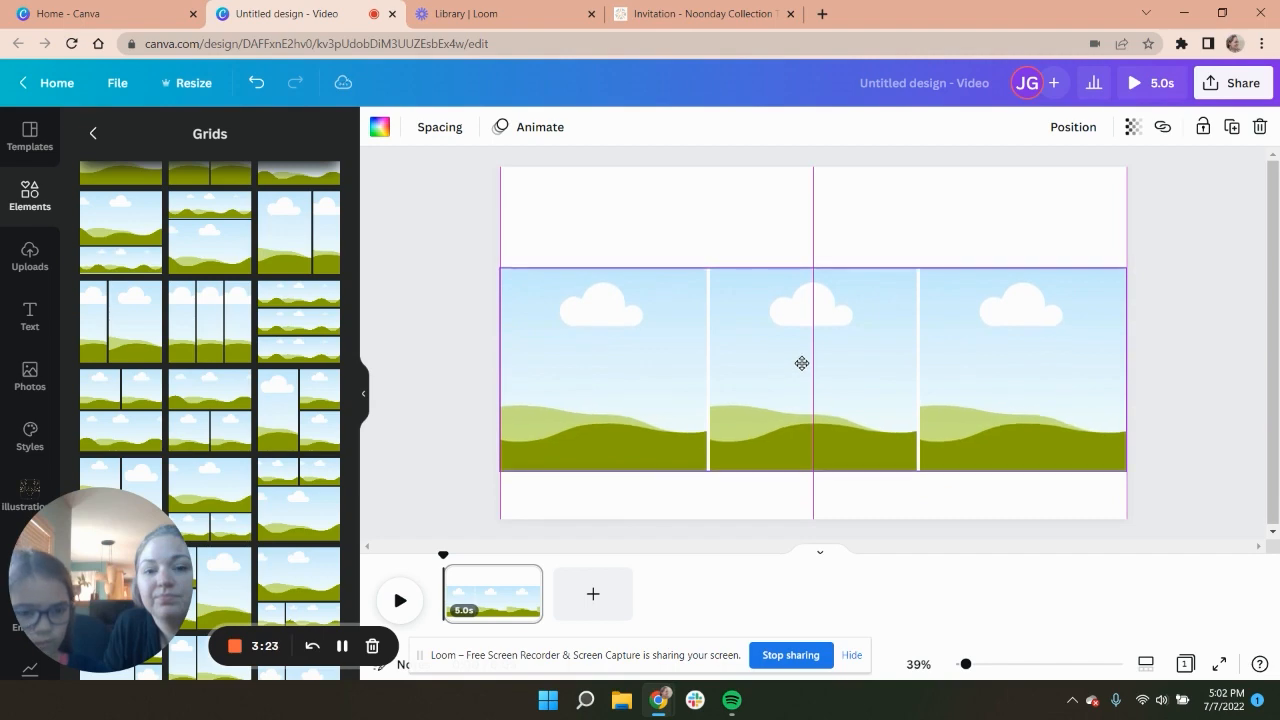
pyautogui.click(380, 126)
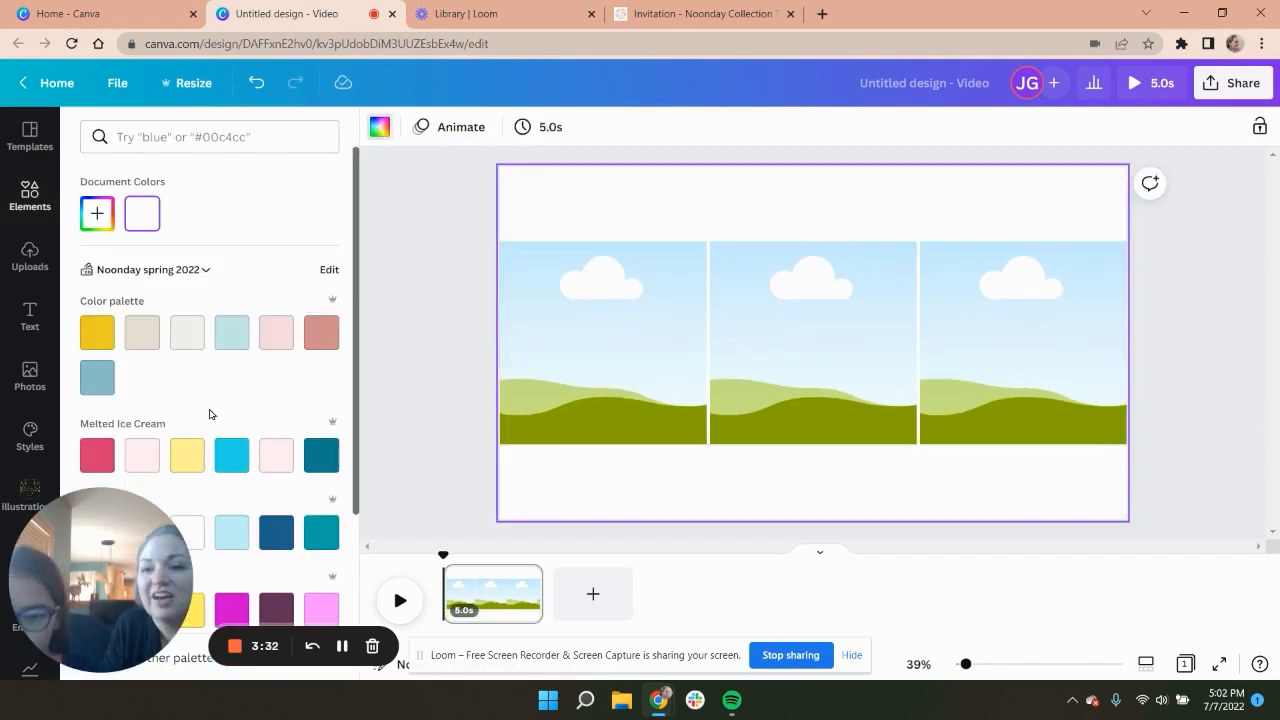
pyautogui.moveTo(142, 455)
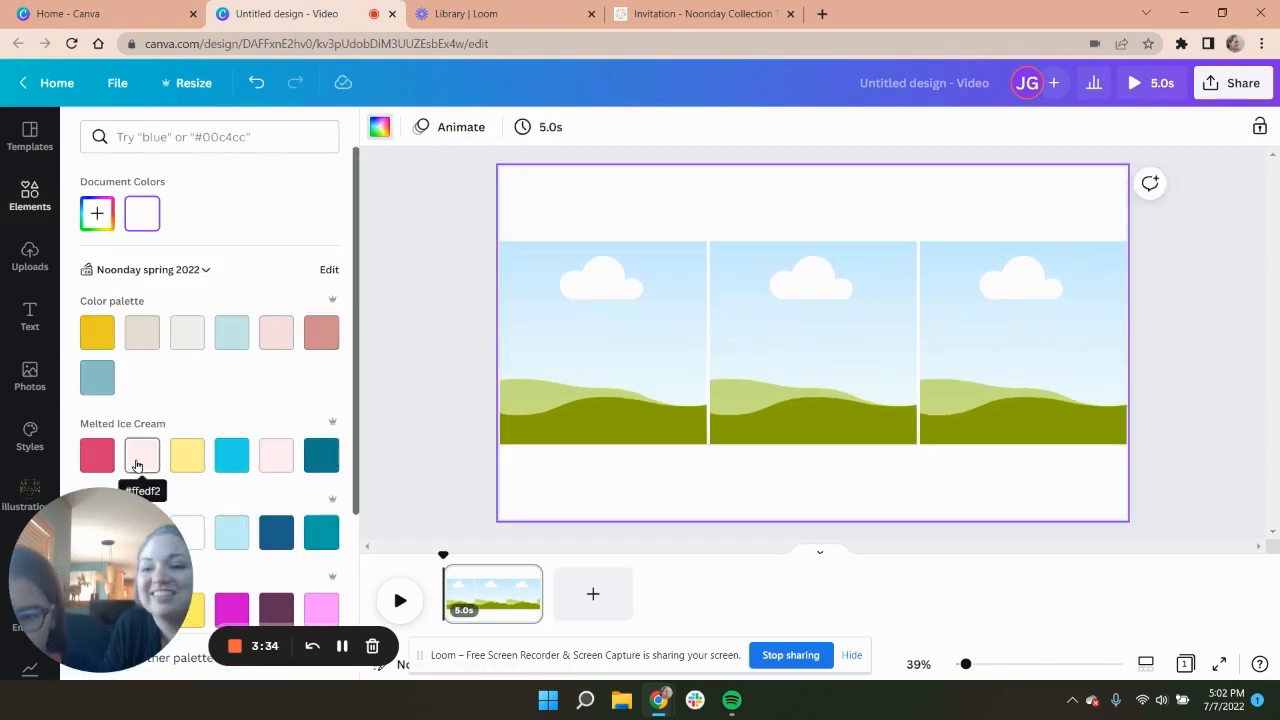
pyautogui.click(141, 455)
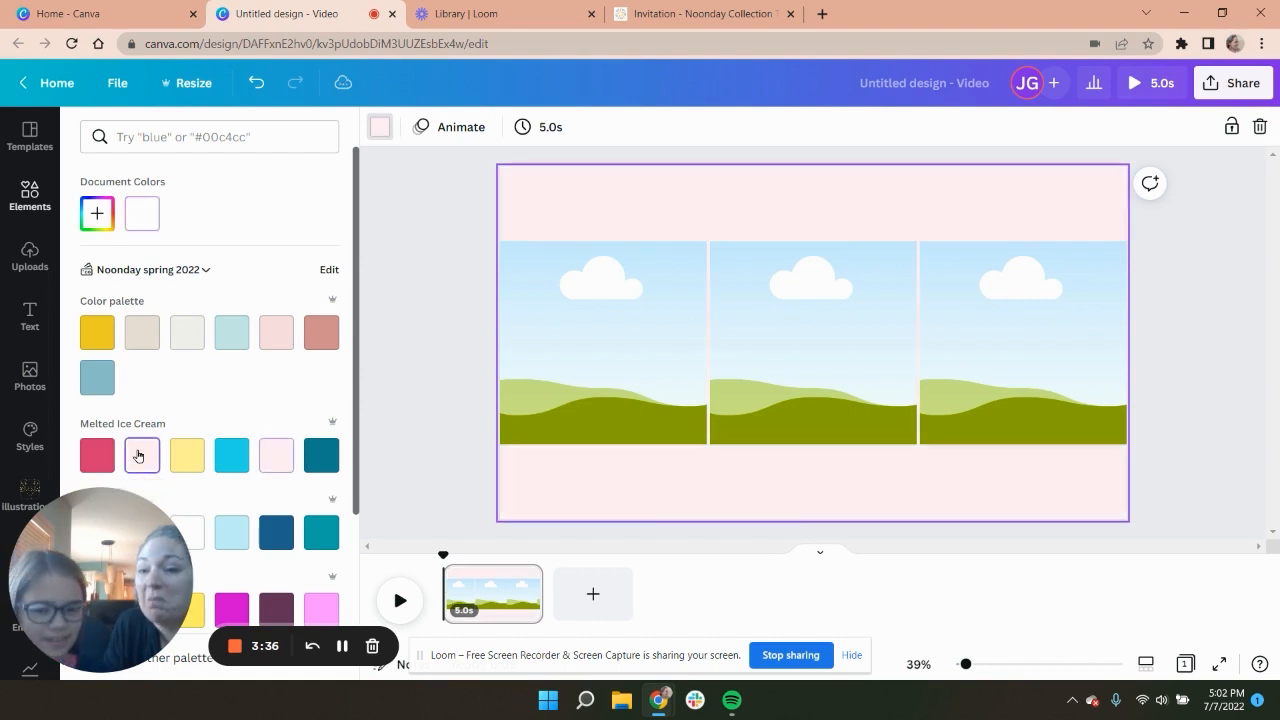
pyautogui.click(231, 455)
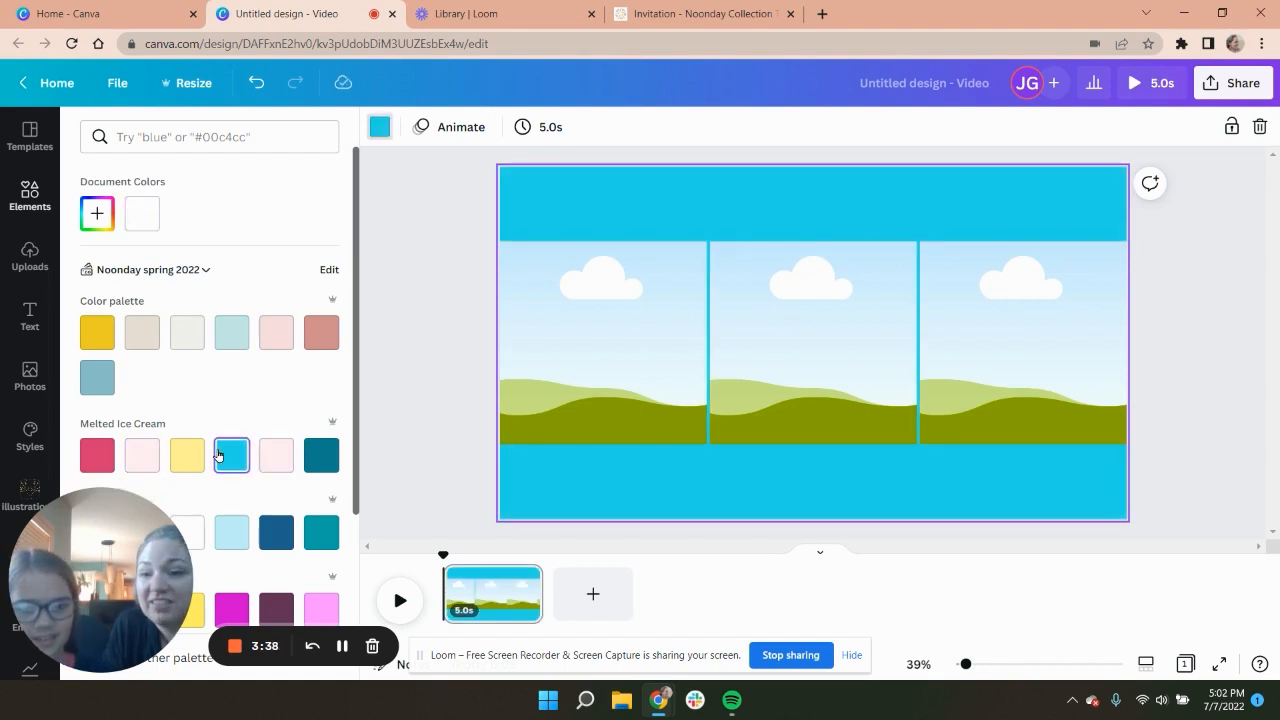
pyautogui.write('unicorn')
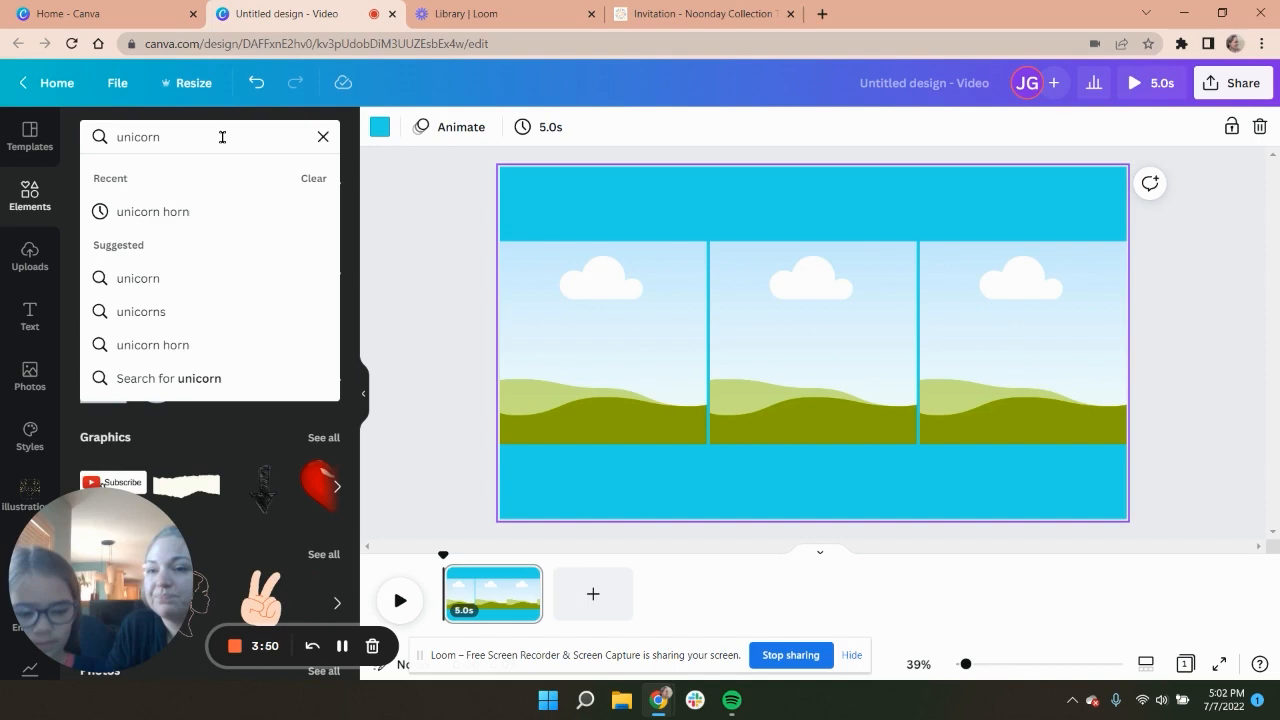
# - Search Elements for 'unicorn' and fill the grid cells with glitter and diamond images
pyautogui.press('Enter')
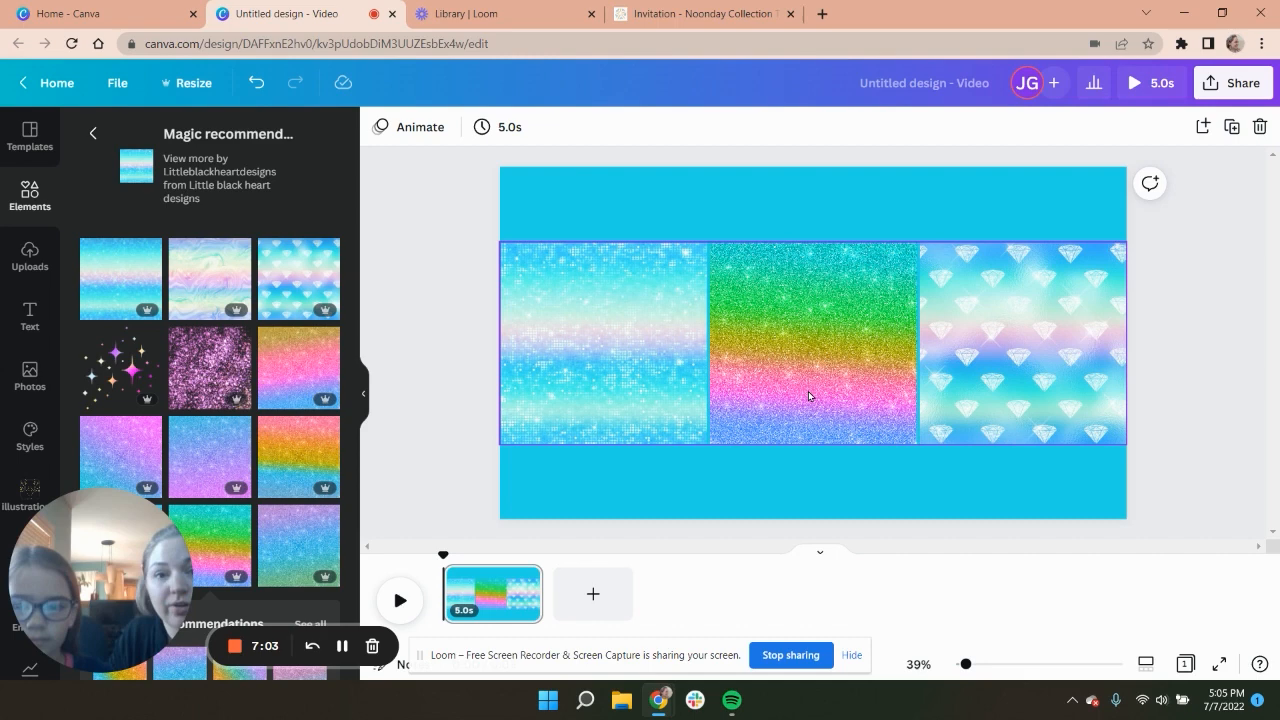
pyautogui.click(412, 516)
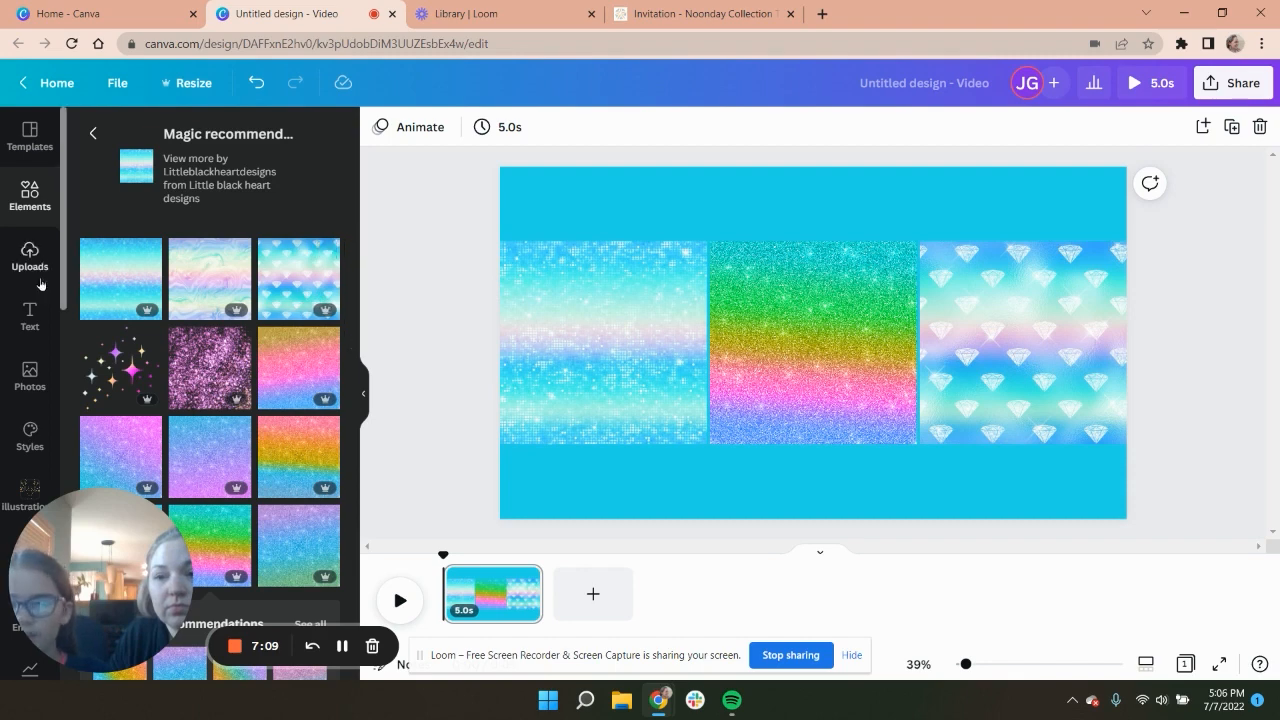
# - Add the heading 'The colors of magic' in Amsterdam Two with a neon effect
pyautogui.click(29, 315)
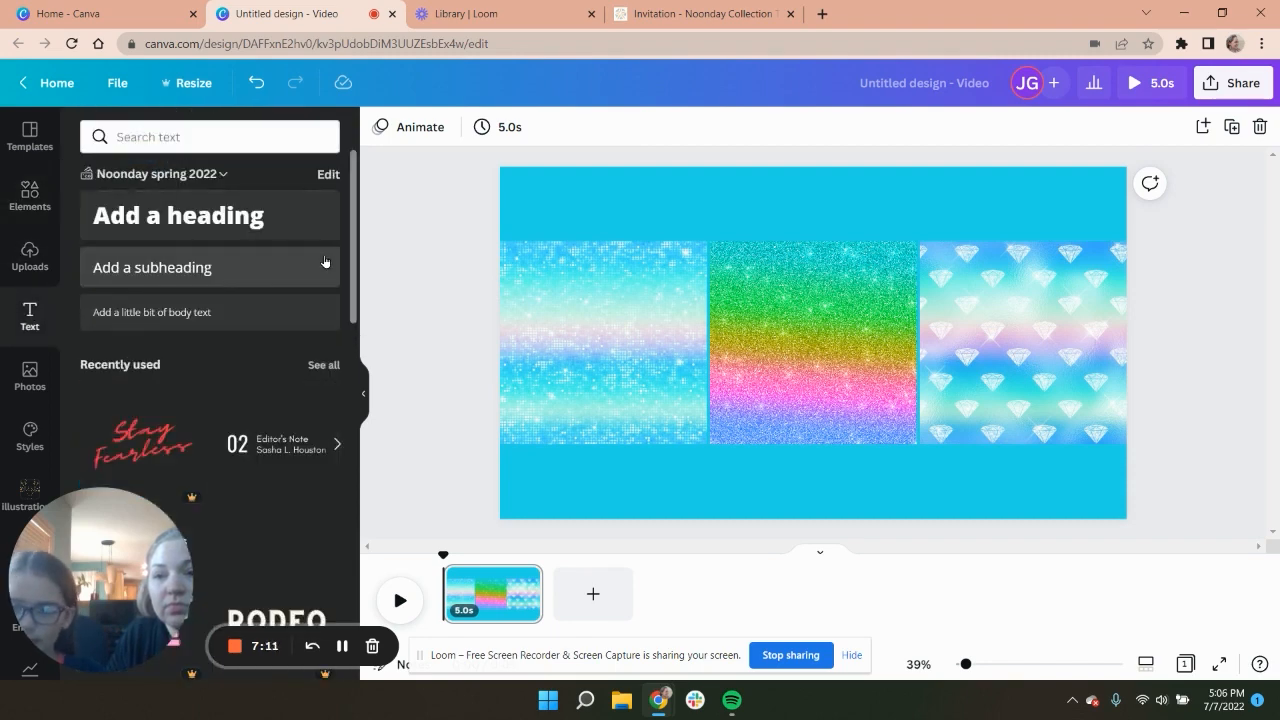
pyautogui.click(152, 267)
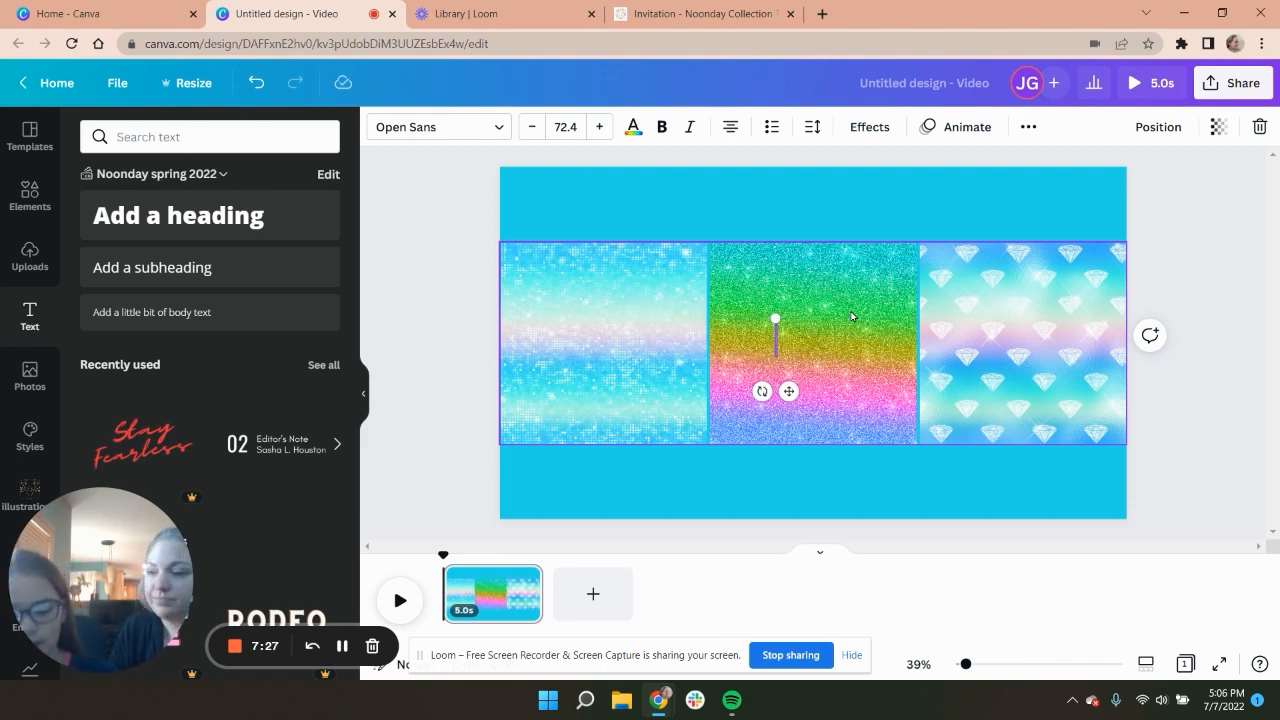
pyautogui.write('The colors of magic')
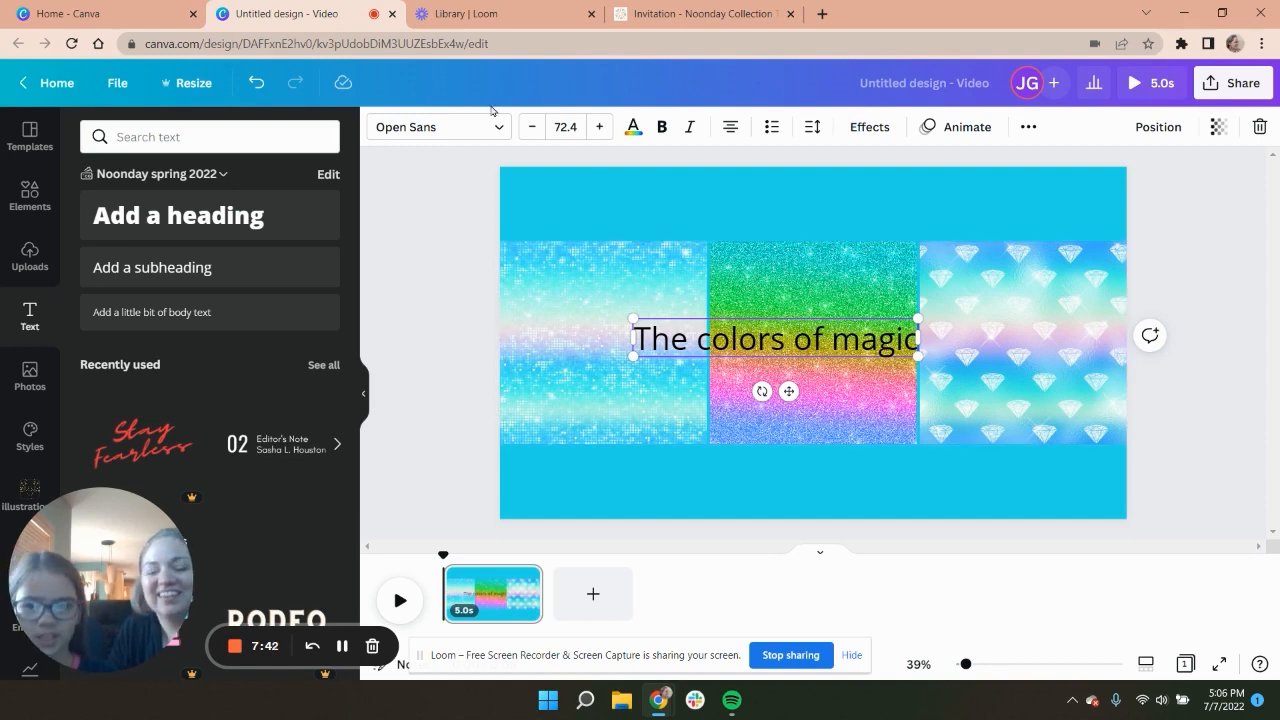
pyautogui.click(437, 126)
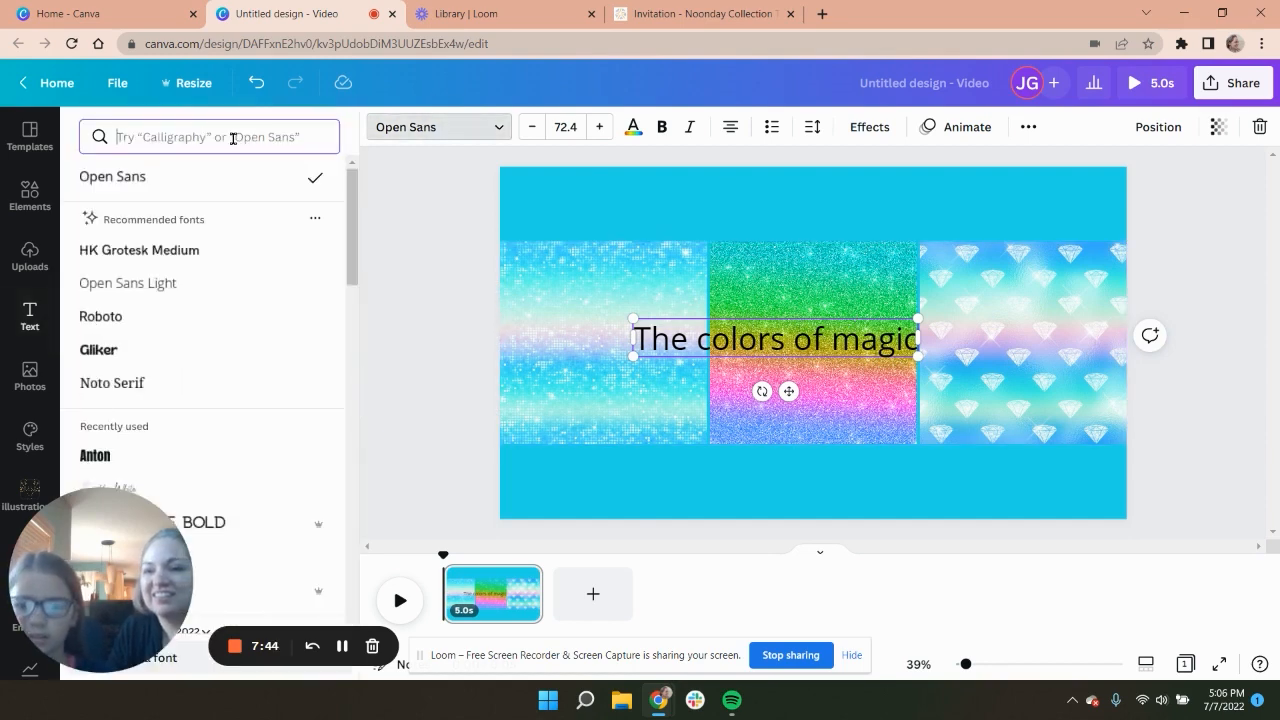
pyautogui.write('am')
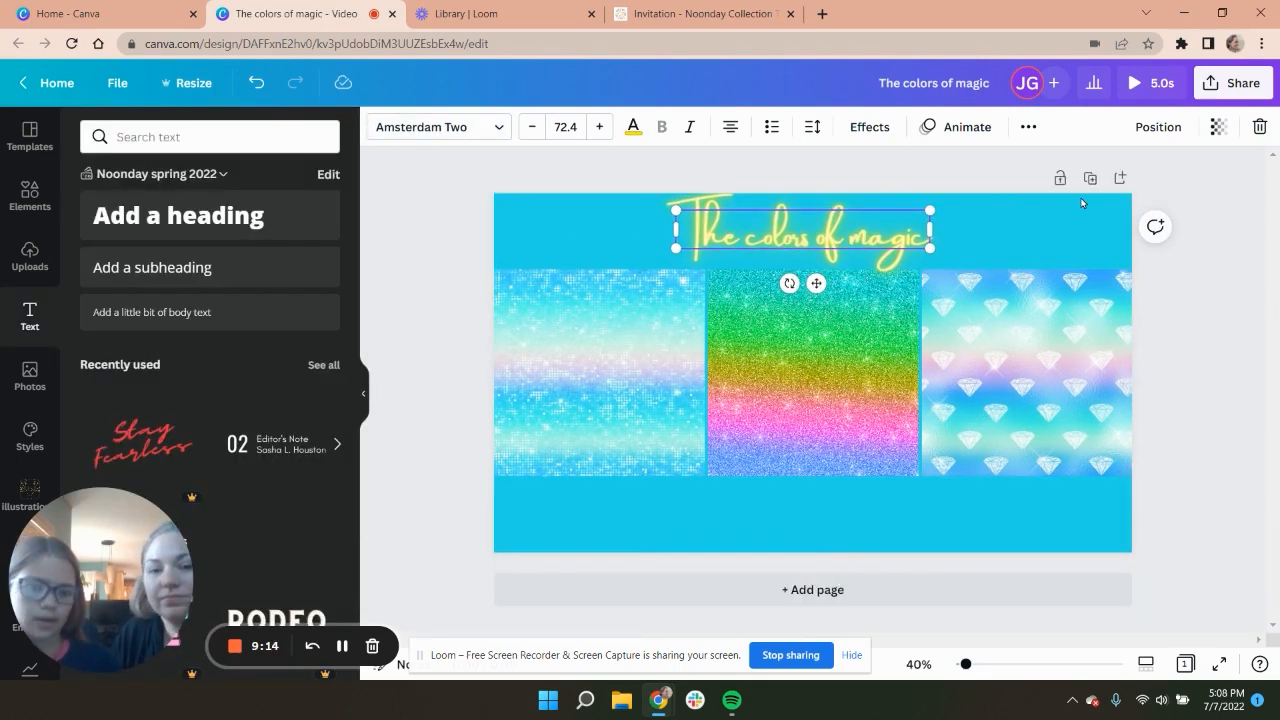
pyautogui.moveTo(1090, 178)
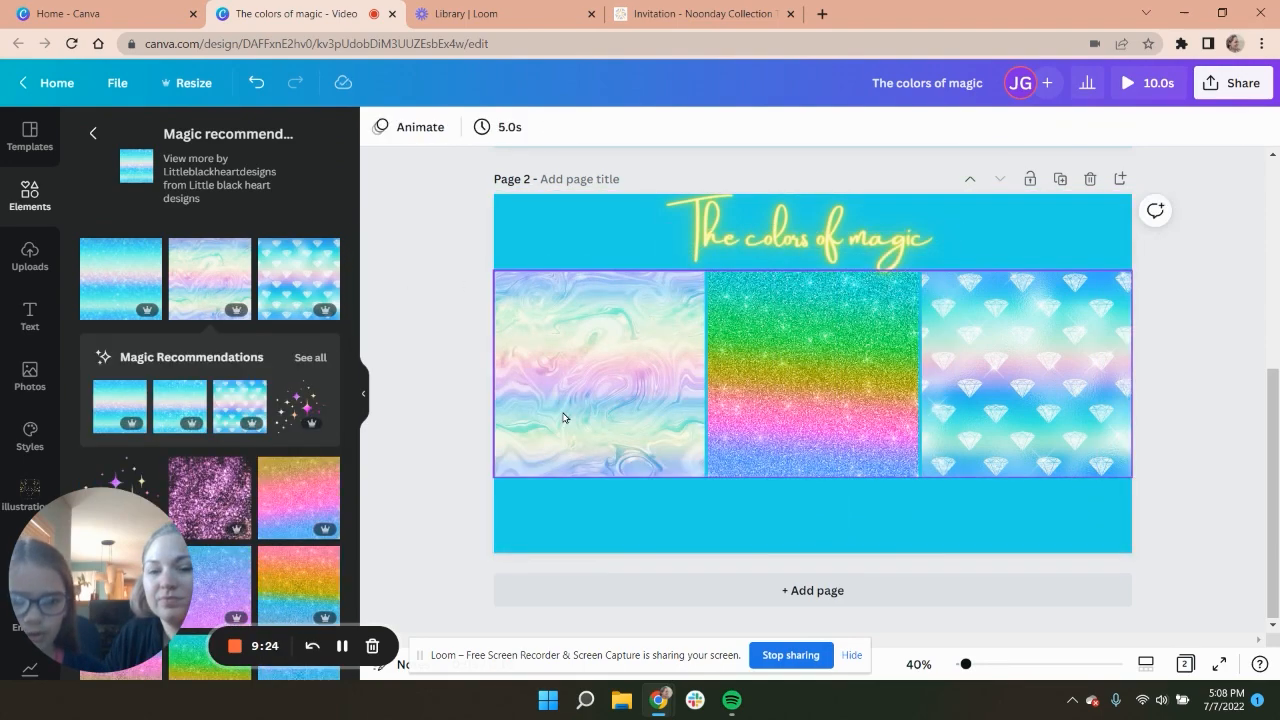
pyautogui.moveTo(1060, 179)
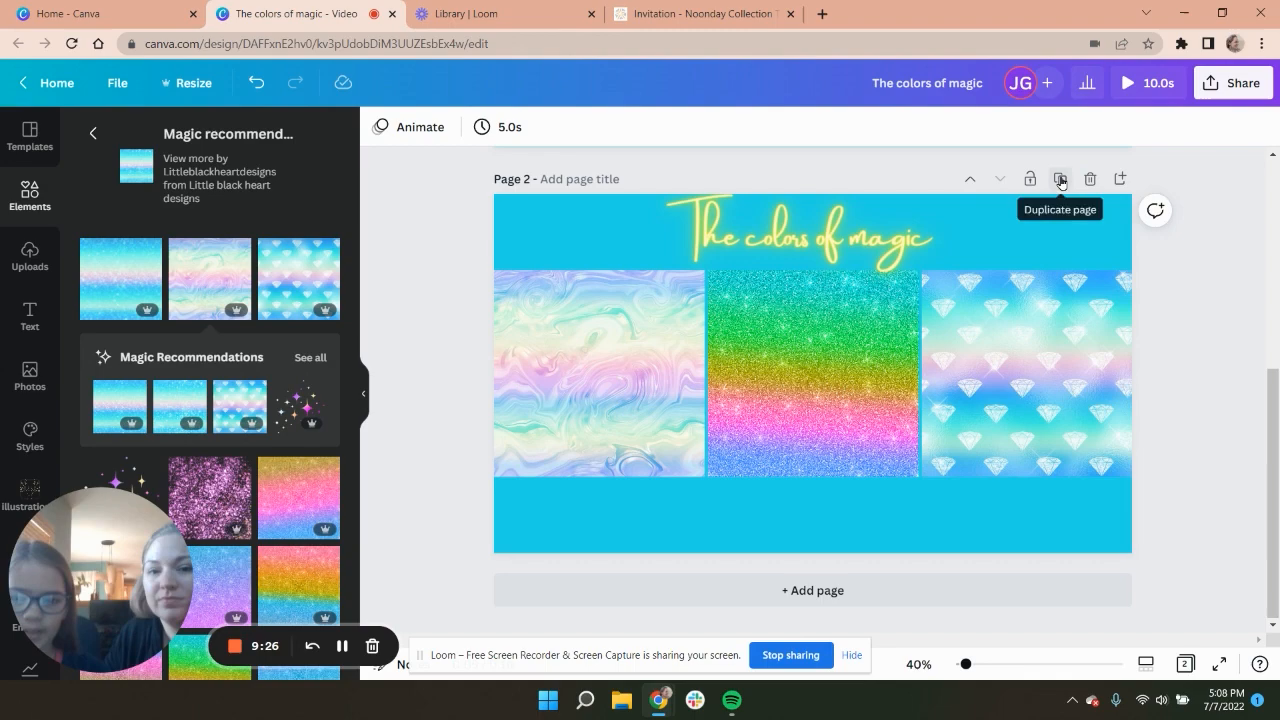
# - Duplicate the title page and drag varied rainbow glitter images into grids on pages 3–7
pyautogui.click(1060, 179)
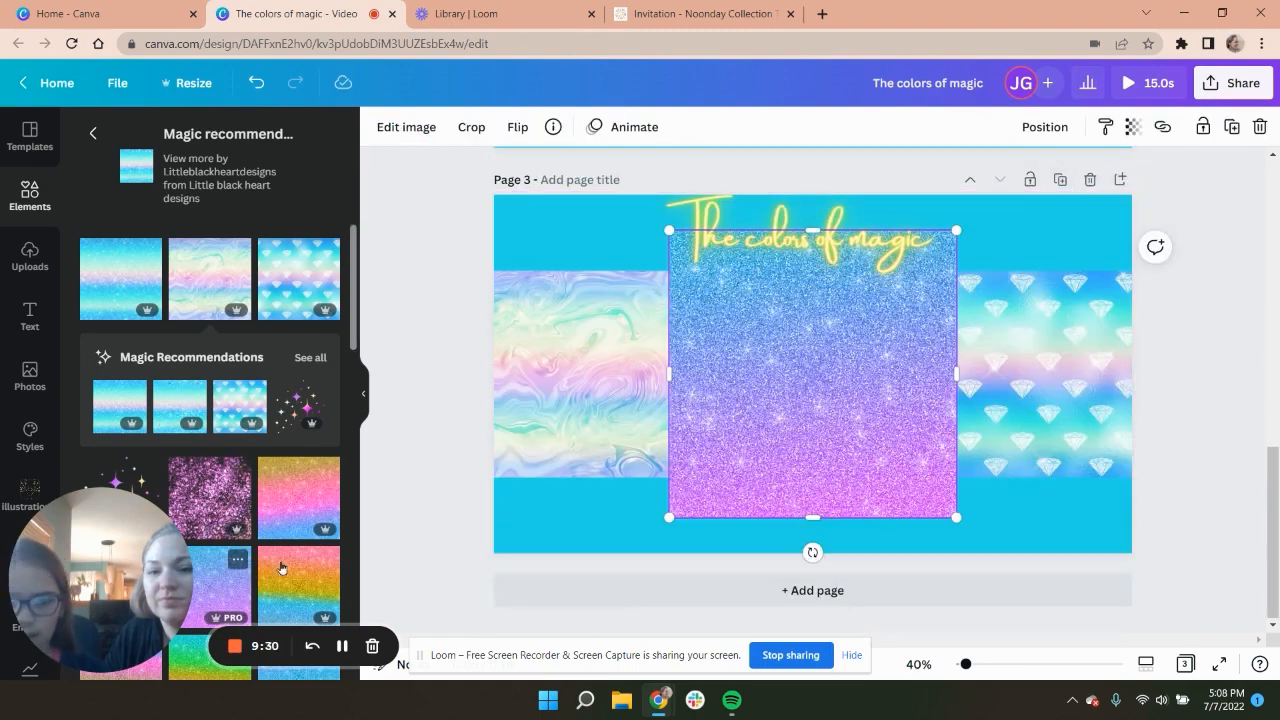
pyautogui.moveTo(812, 516); pyautogui.dragTo(812, 457)
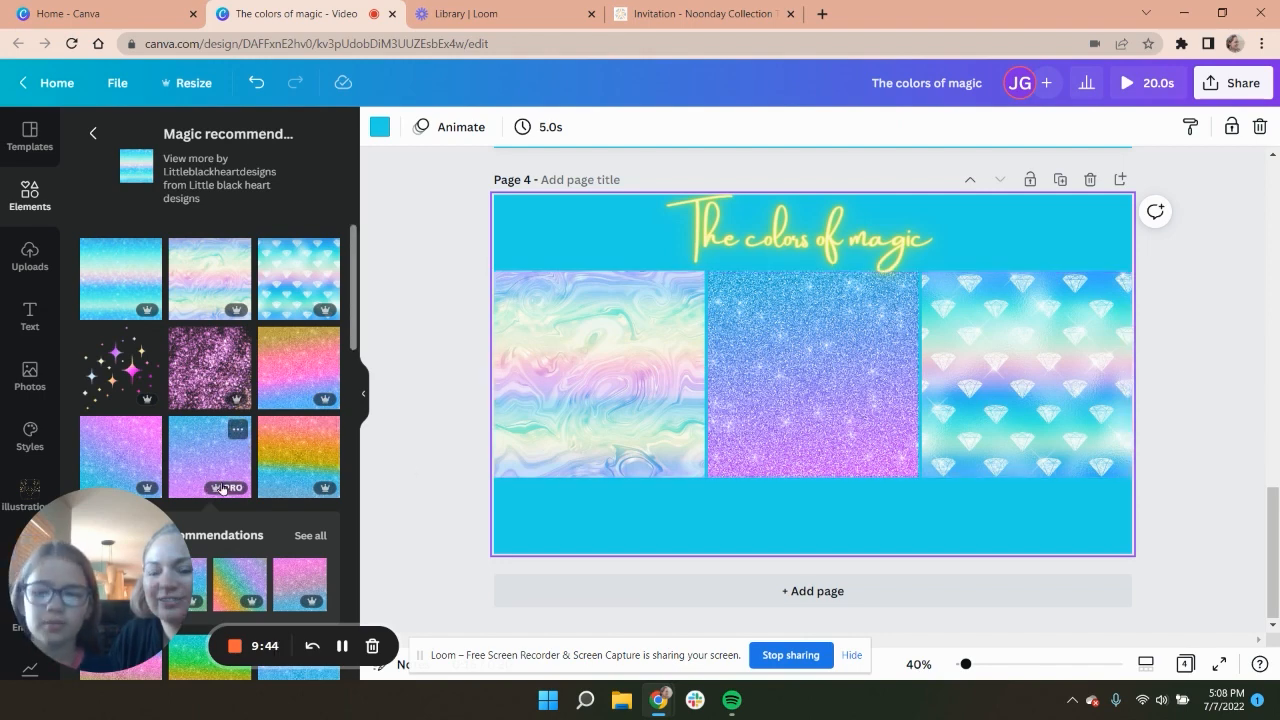
pyautogui.moveTo(294, 469)
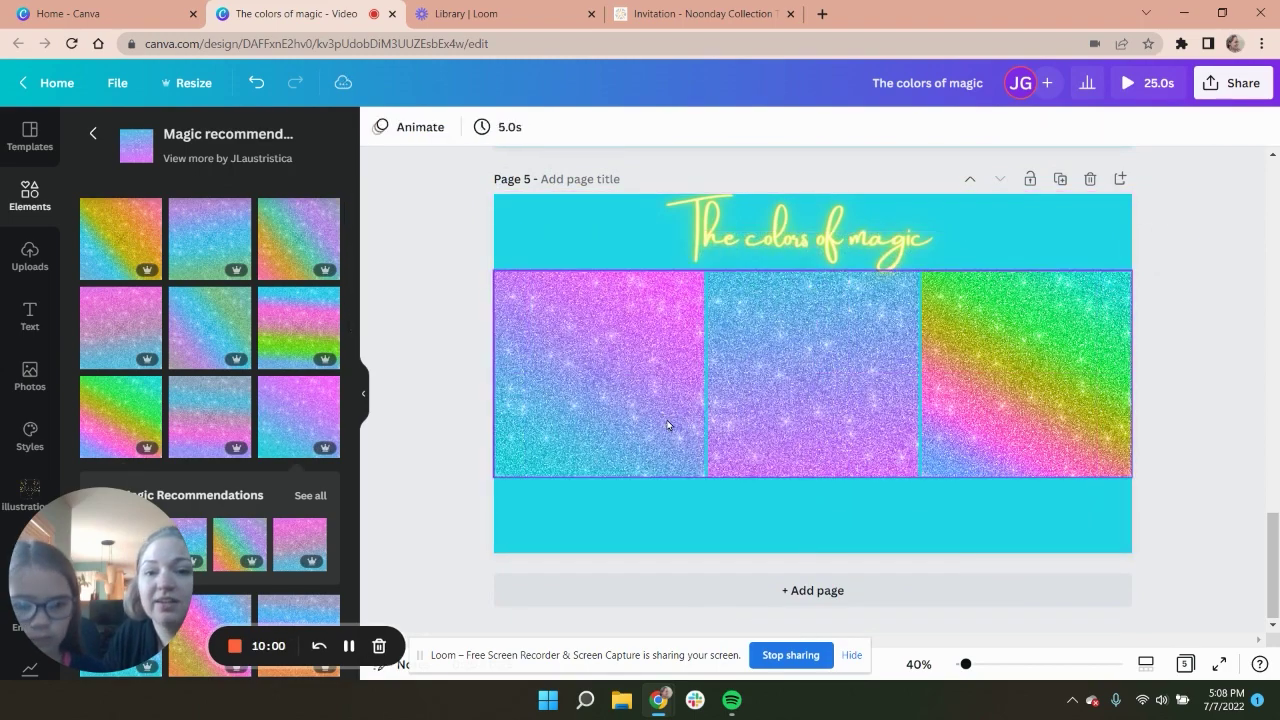
pyautogui.click(812, 375)
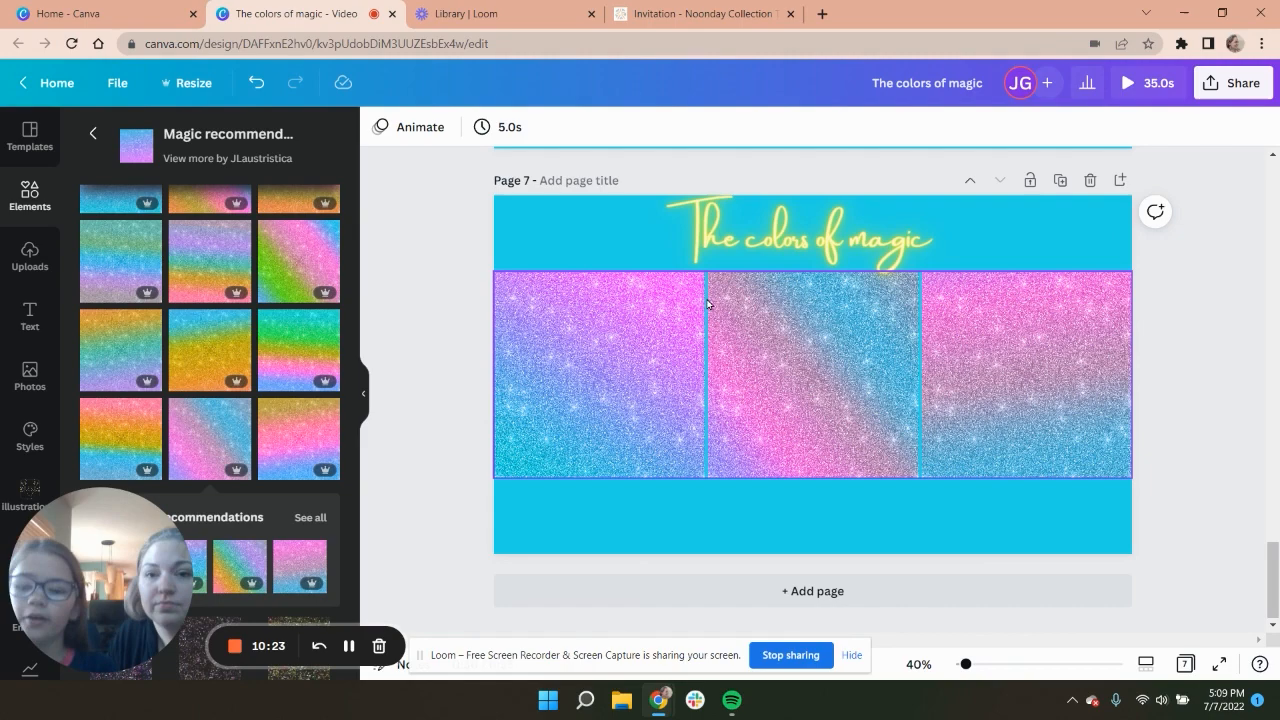
pyautogui.moveTo(687, 335)
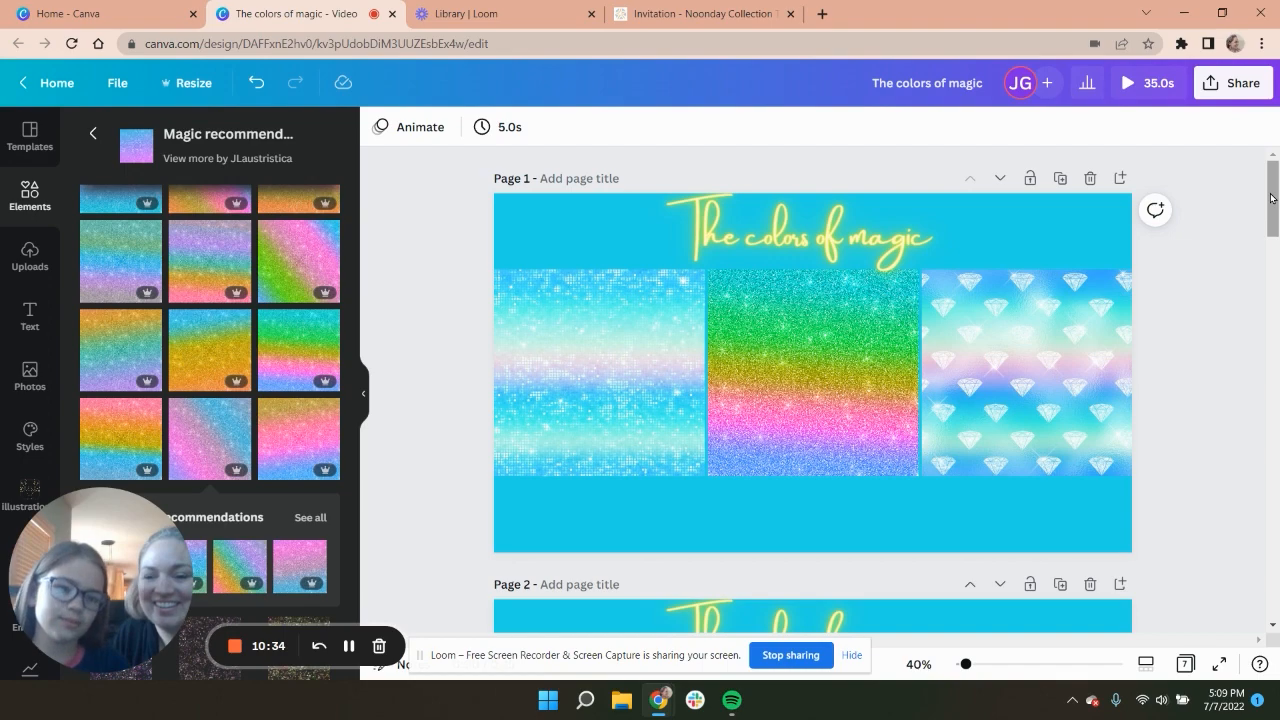
# - Duplicate page 7 into an eighth page and show all recently used images
pyautogui.scroll(-3)
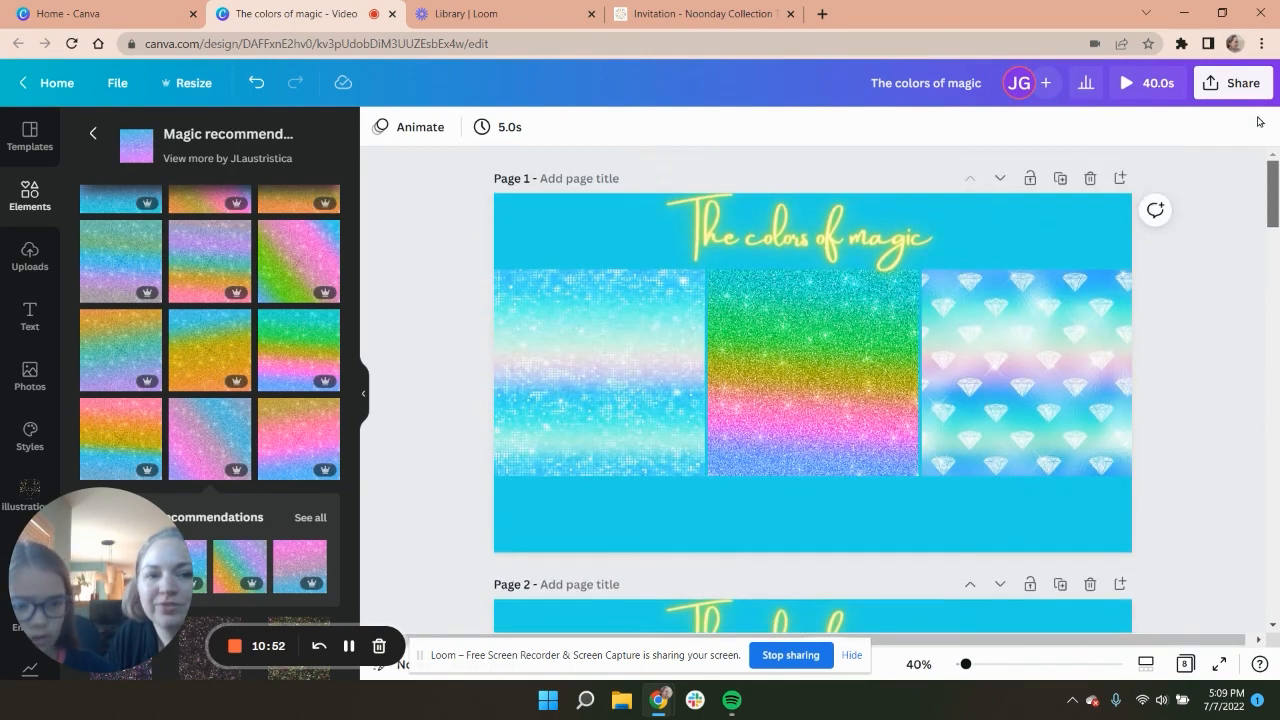
pyautogui.click(565, 383)
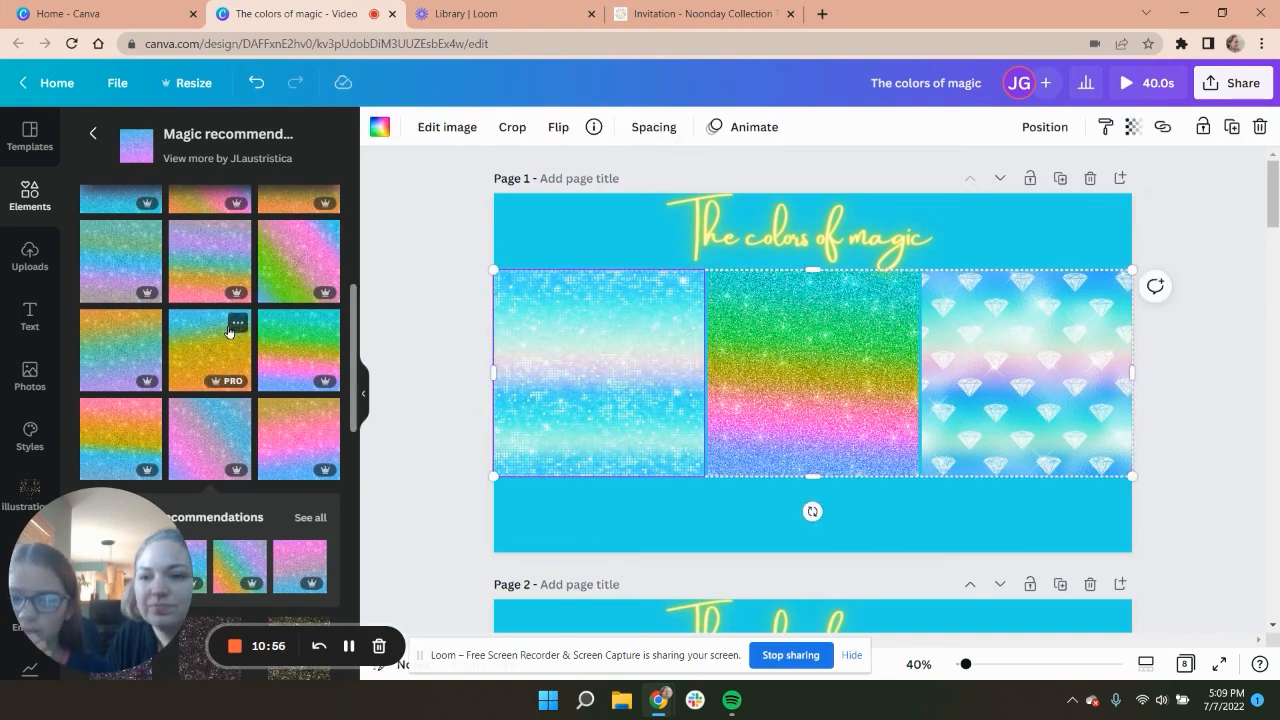
pyautogui.scroll(-3)
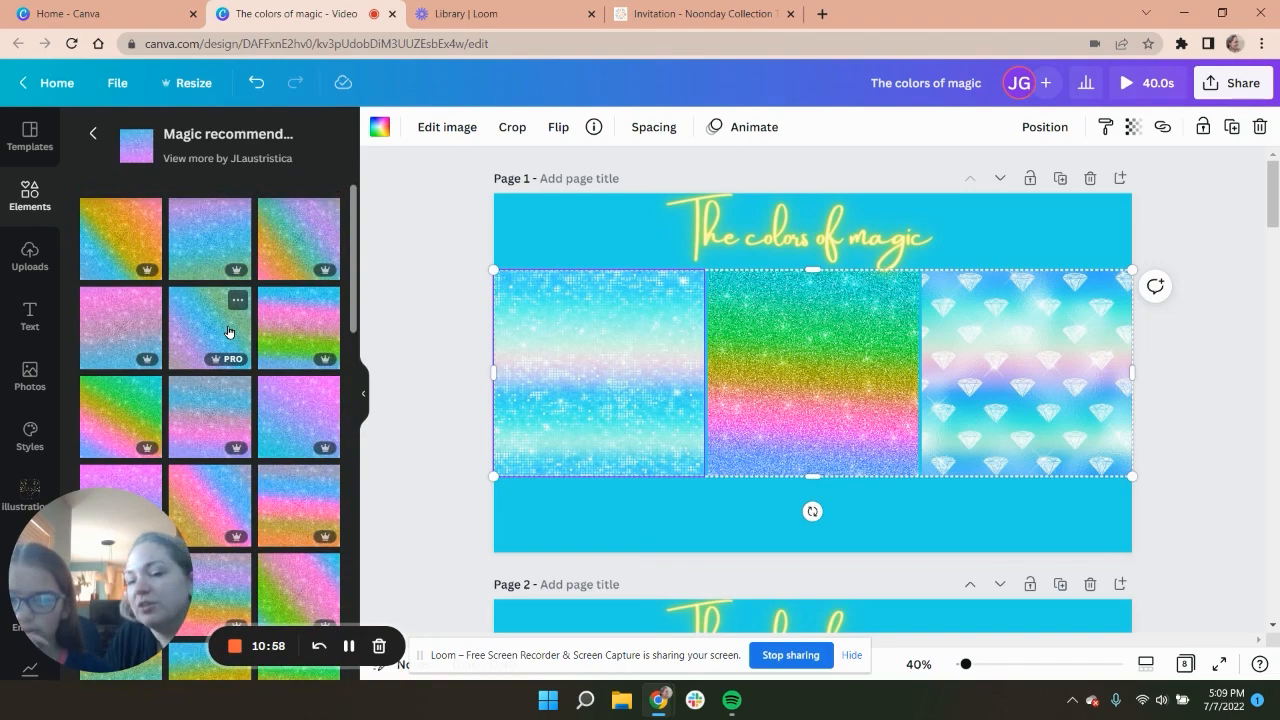
pyautogui.write('unicorn')
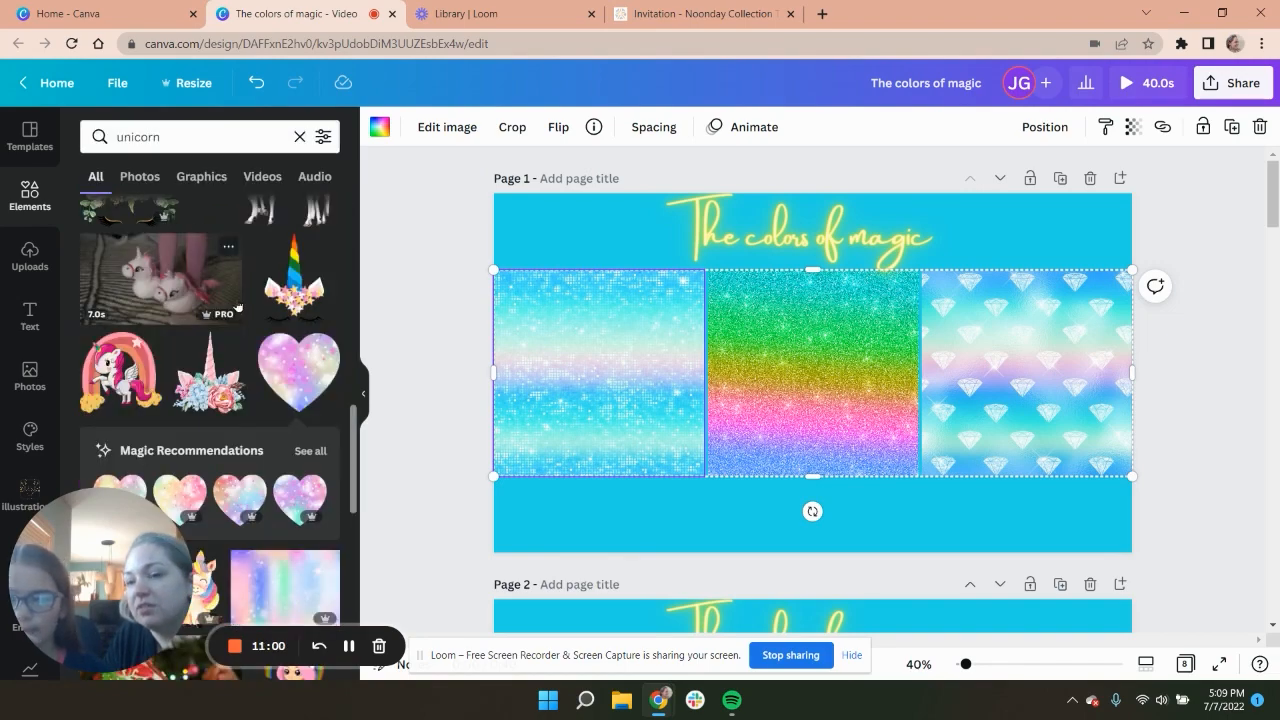
pyautogui.click(298, 136)
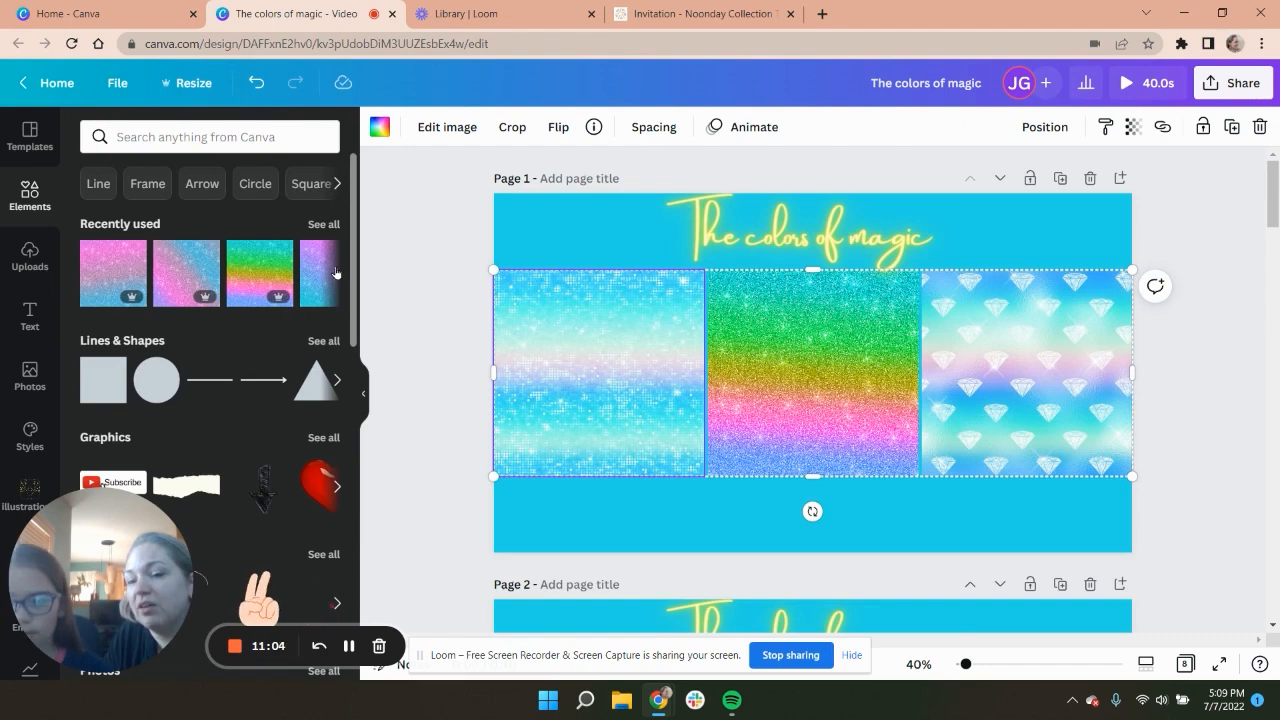
pyautogui.click(323, 224)
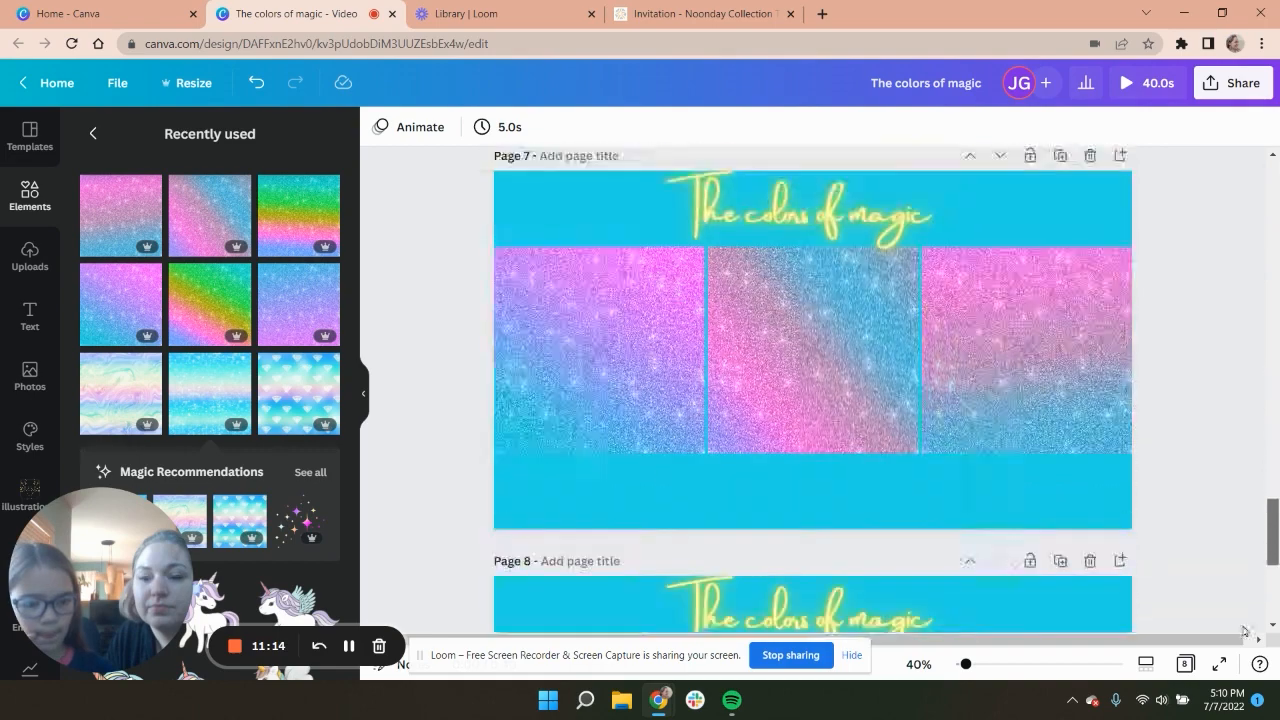
# - Duplicate the last page into a ninth page, then scroll back to page 1
pyautogui.scroll(-3)
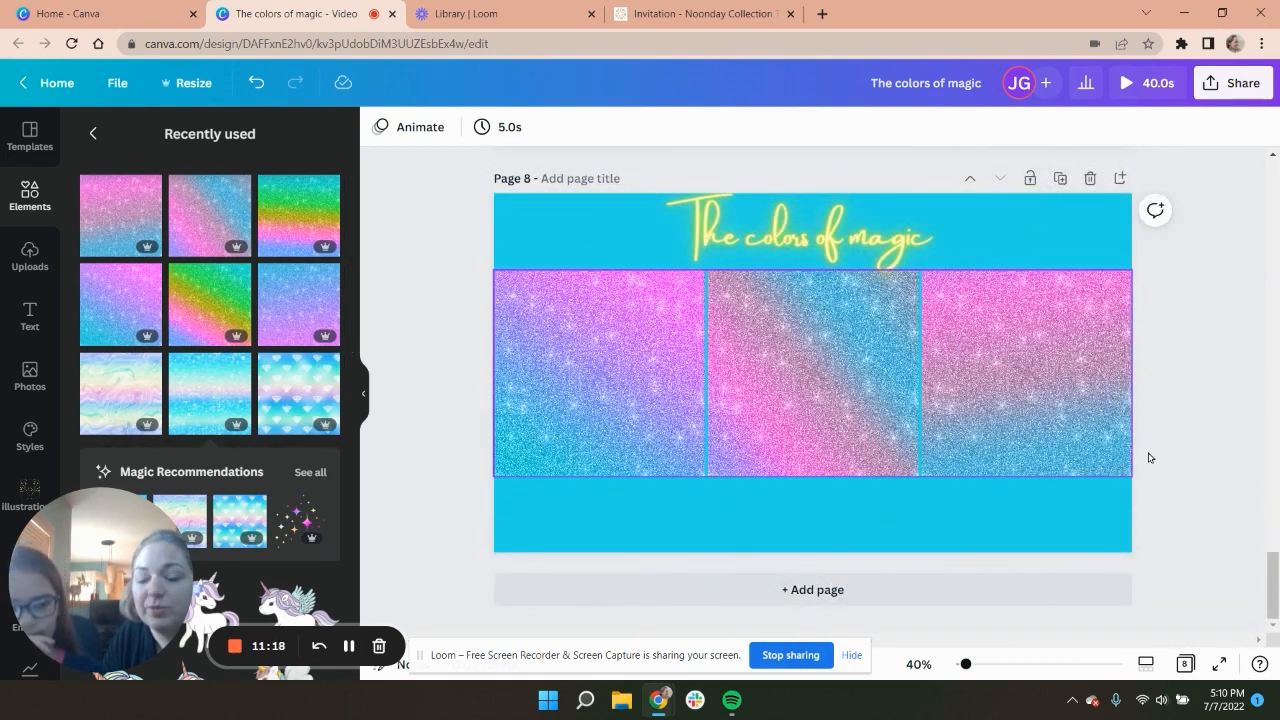
pyautogui.scroll(-3)
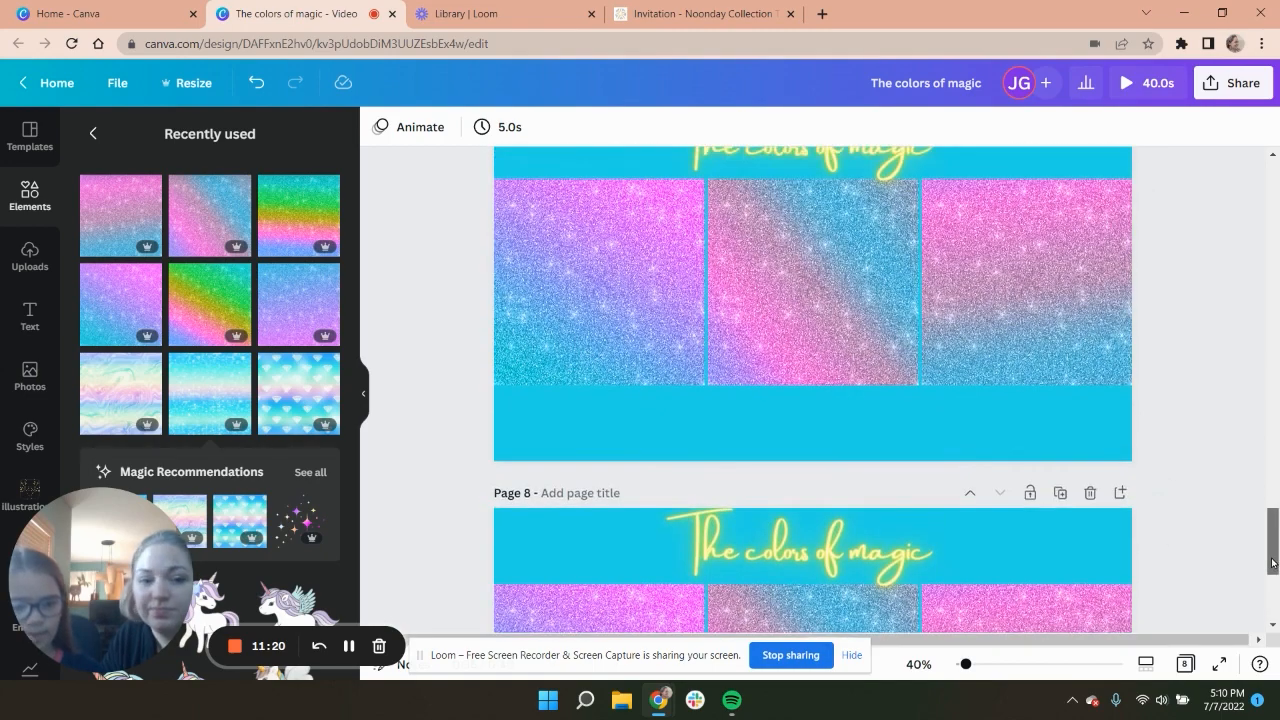
pyautogui.scroll(-3)
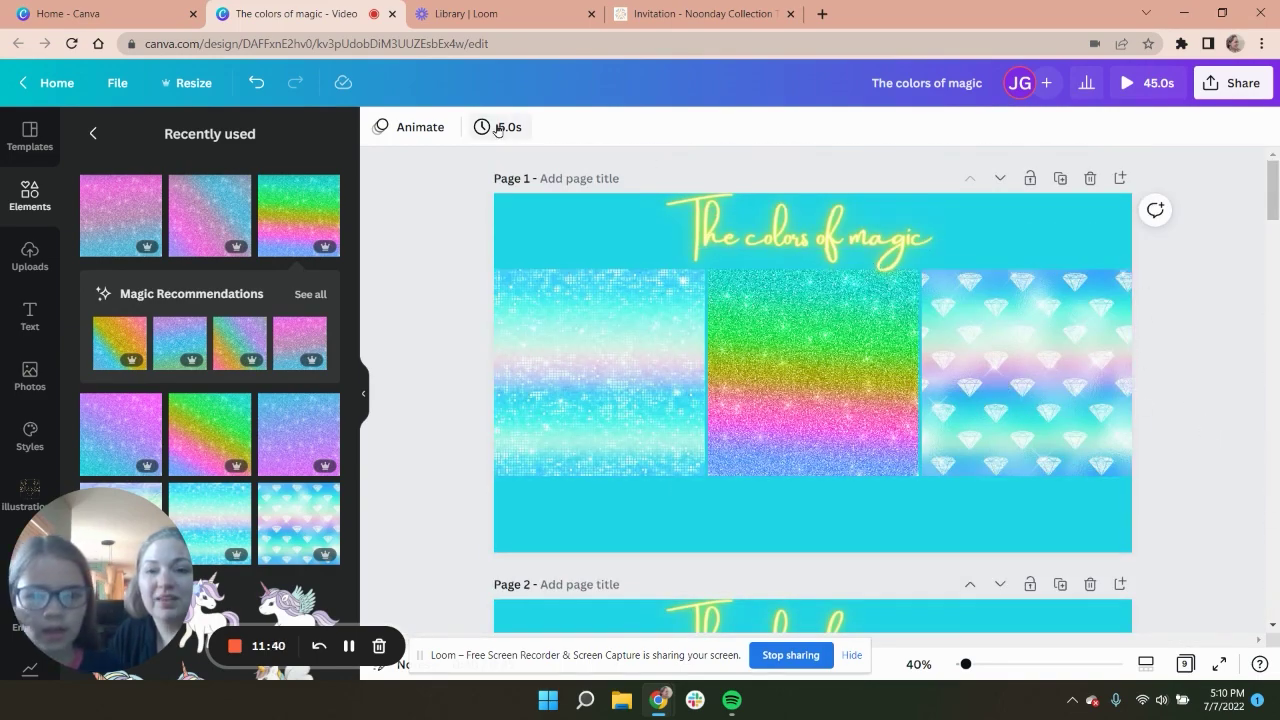
# - Set the page timing to 1.0s and apply it to all 9 pages
pyautogui.click(499, 127)
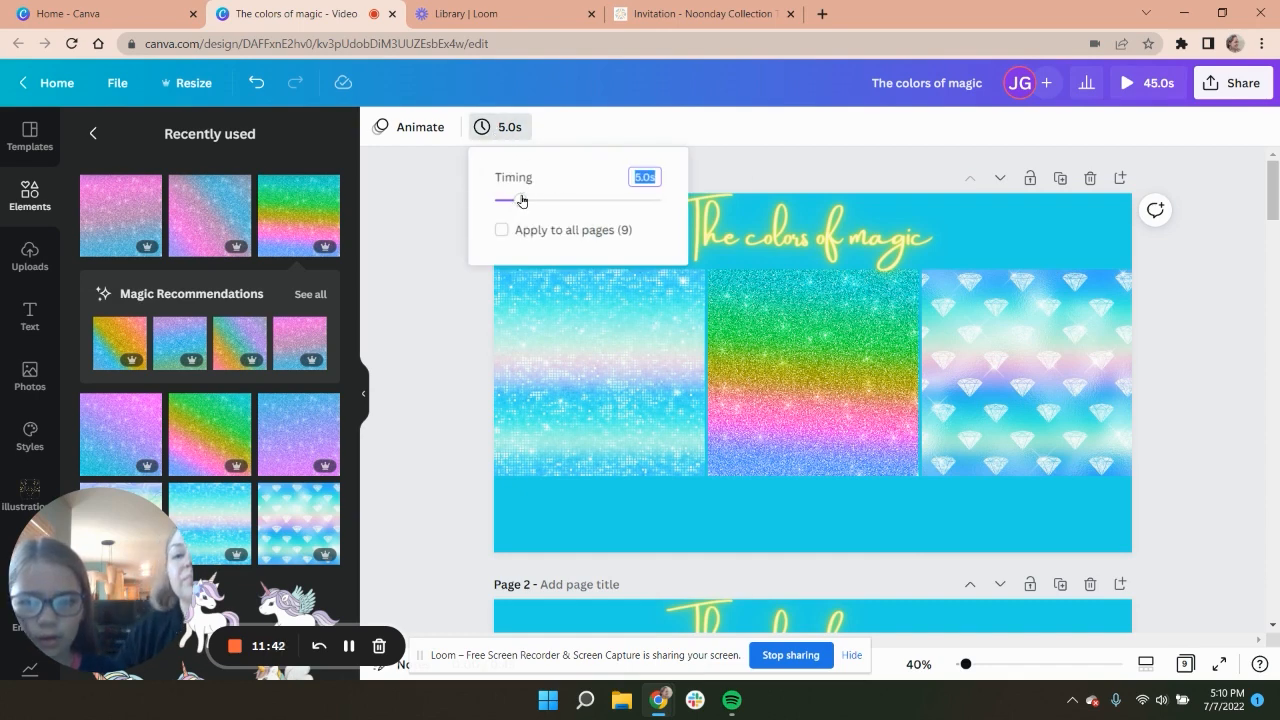
pyautogui.moveTo(520, 200); pyautogui.dragTo(497, 200)
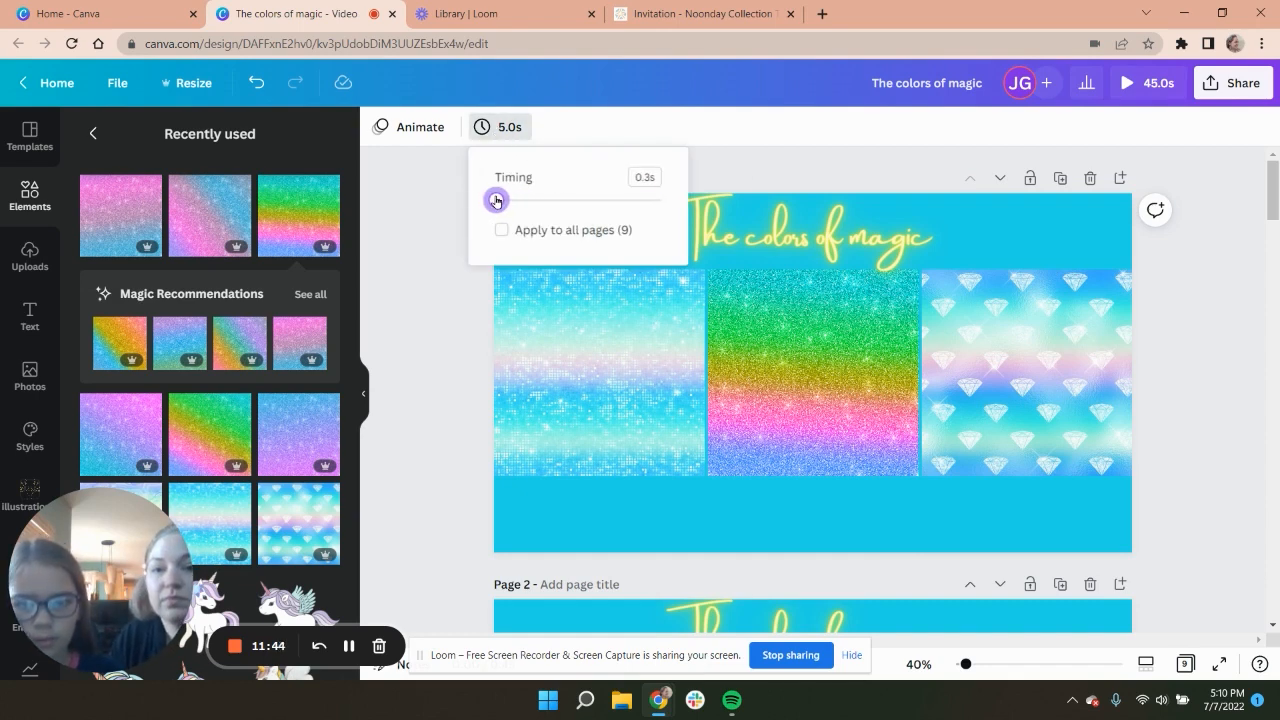
pyautogui.moveTo(496, 200); pyautogui.dragTo(500, 200)
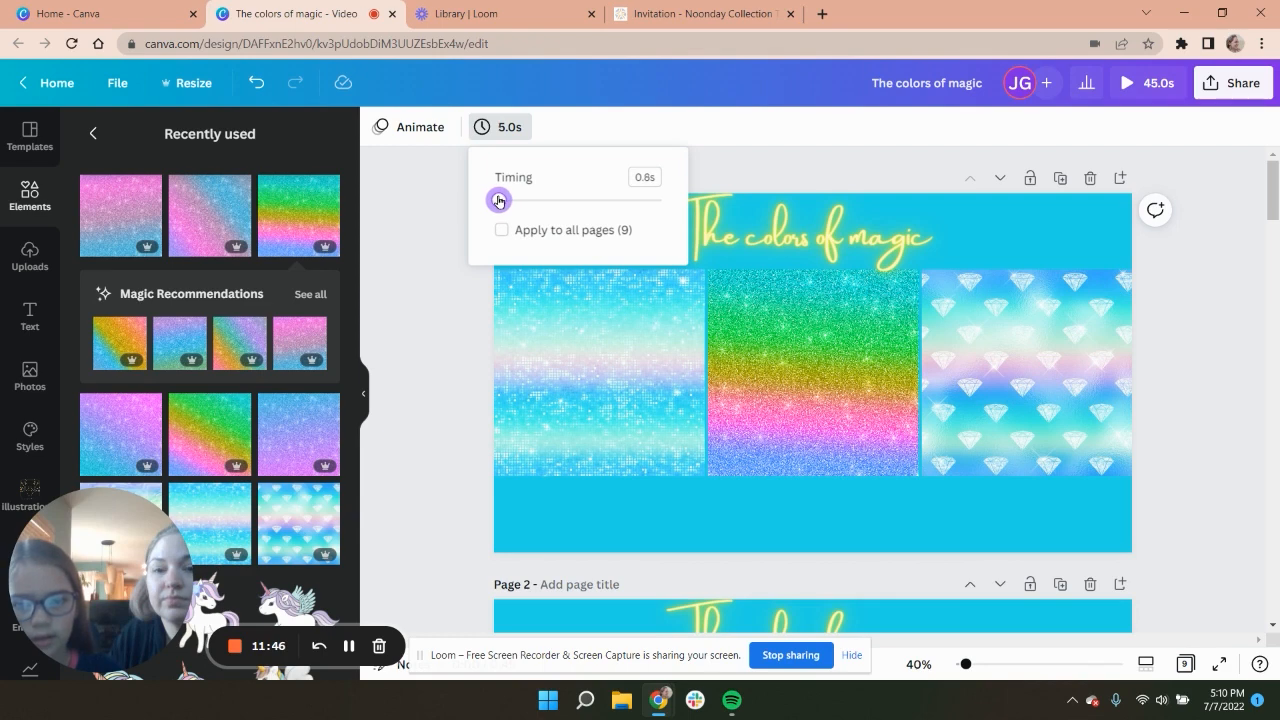
pyautogui.moveTo(499, 200); pyautogui.dragTo(497, 200)
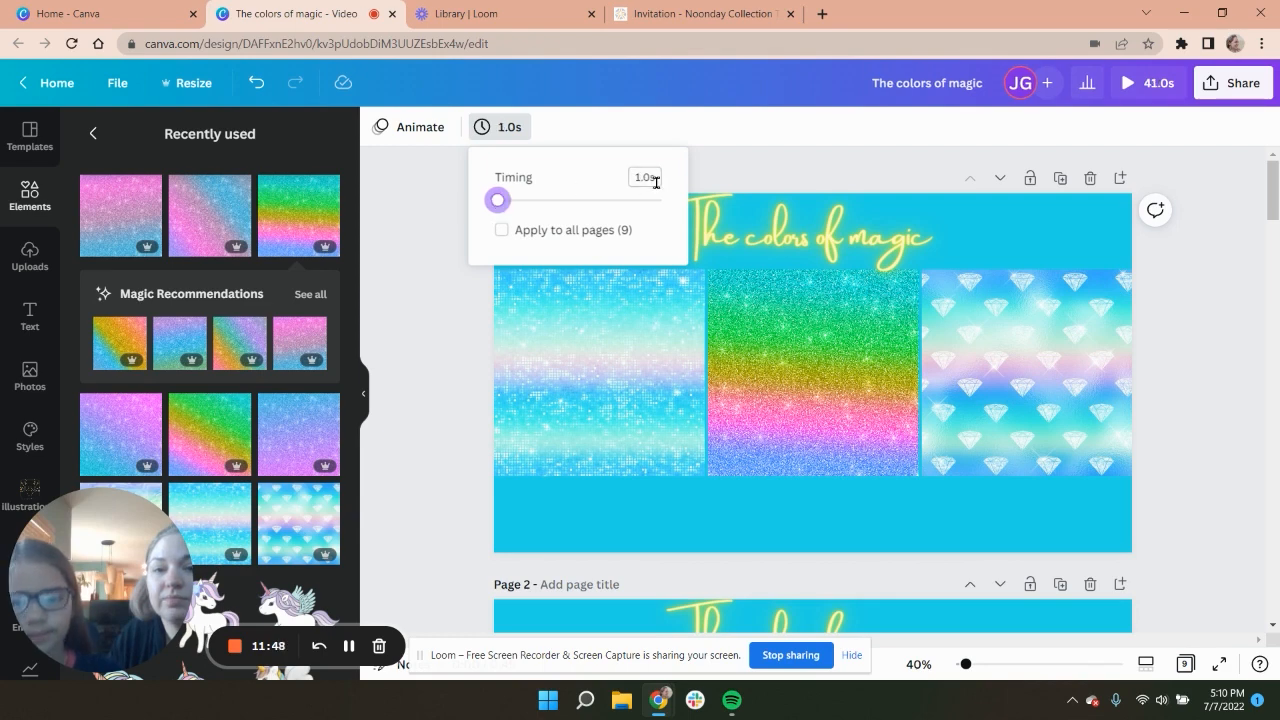
pyautogui.moveTo(542, 224)
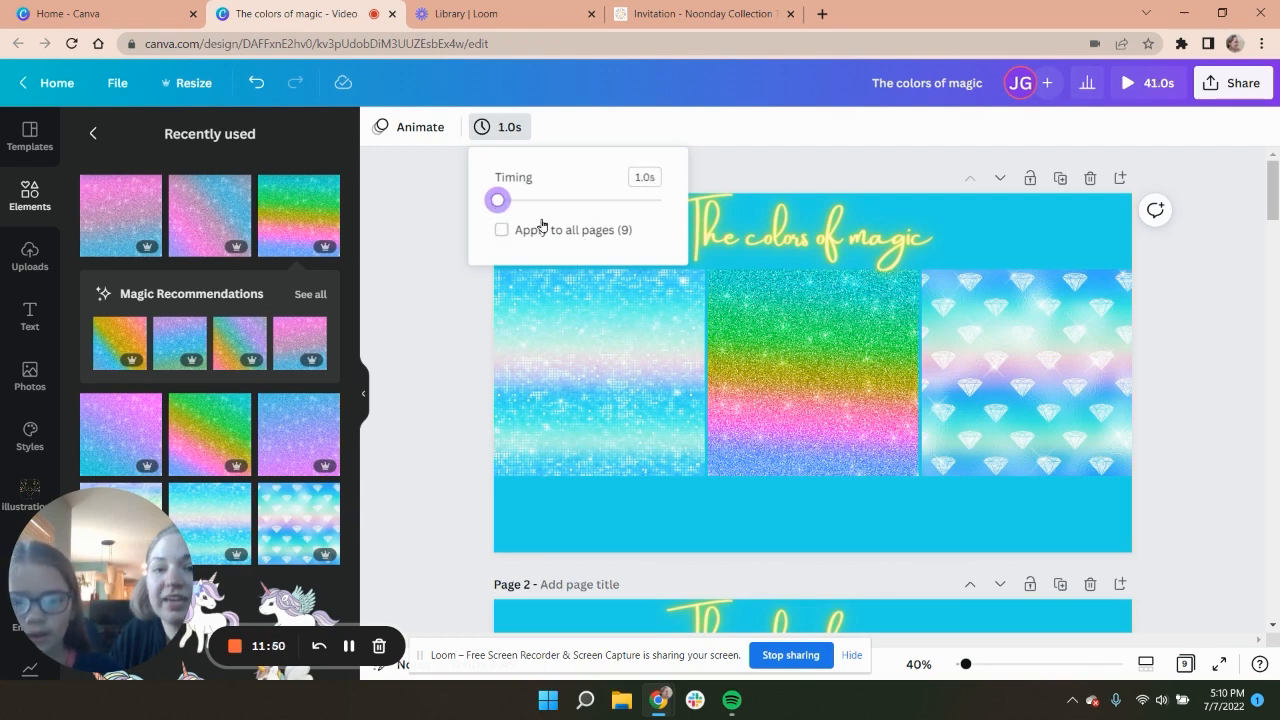
pyautogui.click(501, 229)
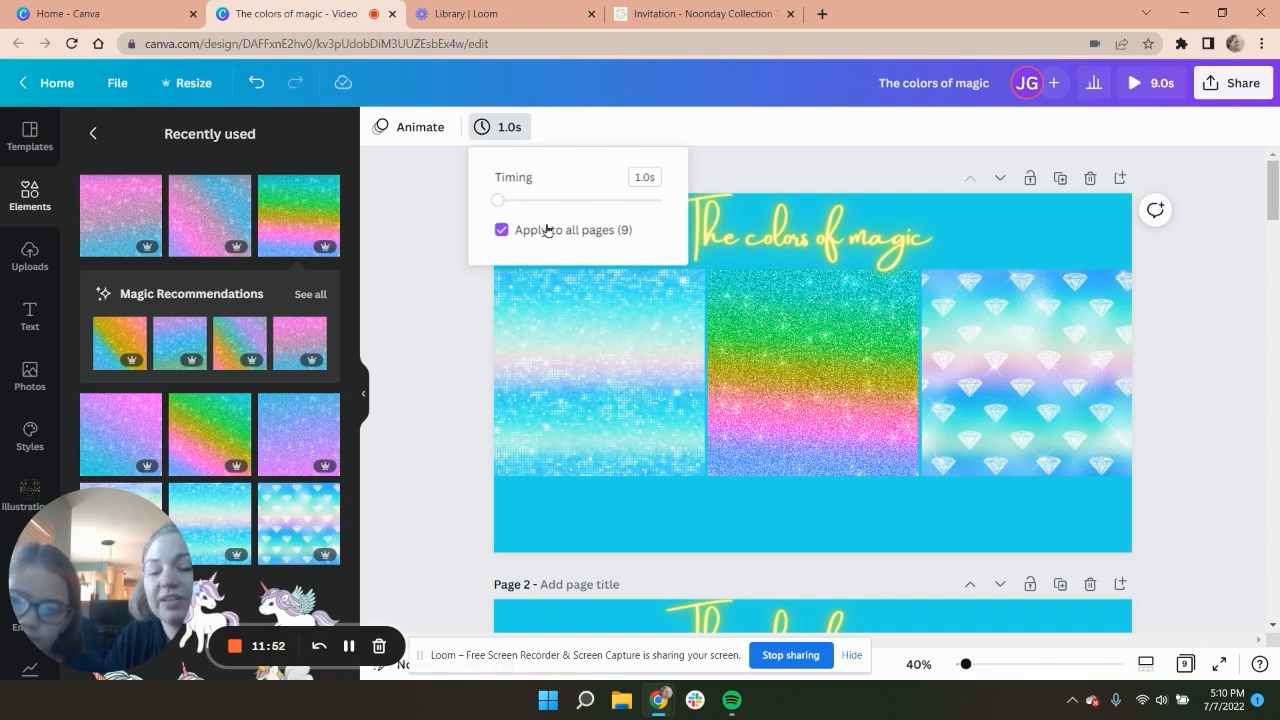
pyautogui.click(1063, 266)
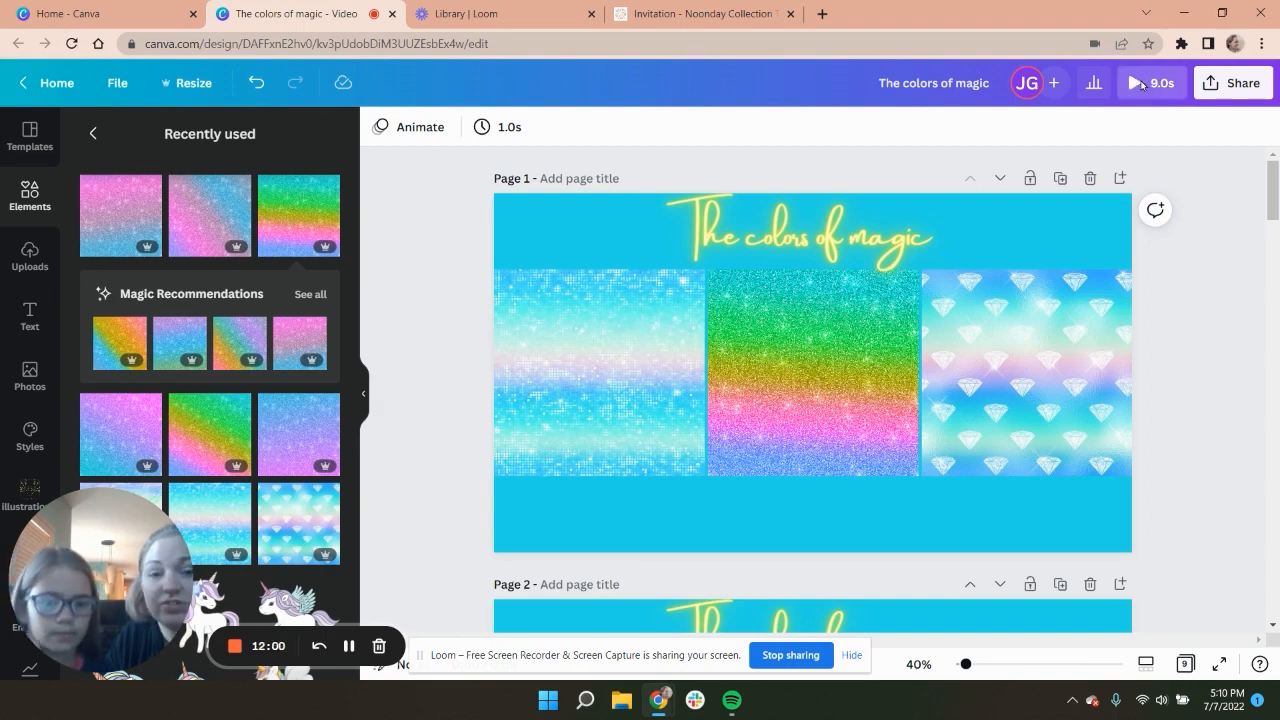
pyautogui.click(1136, 82)
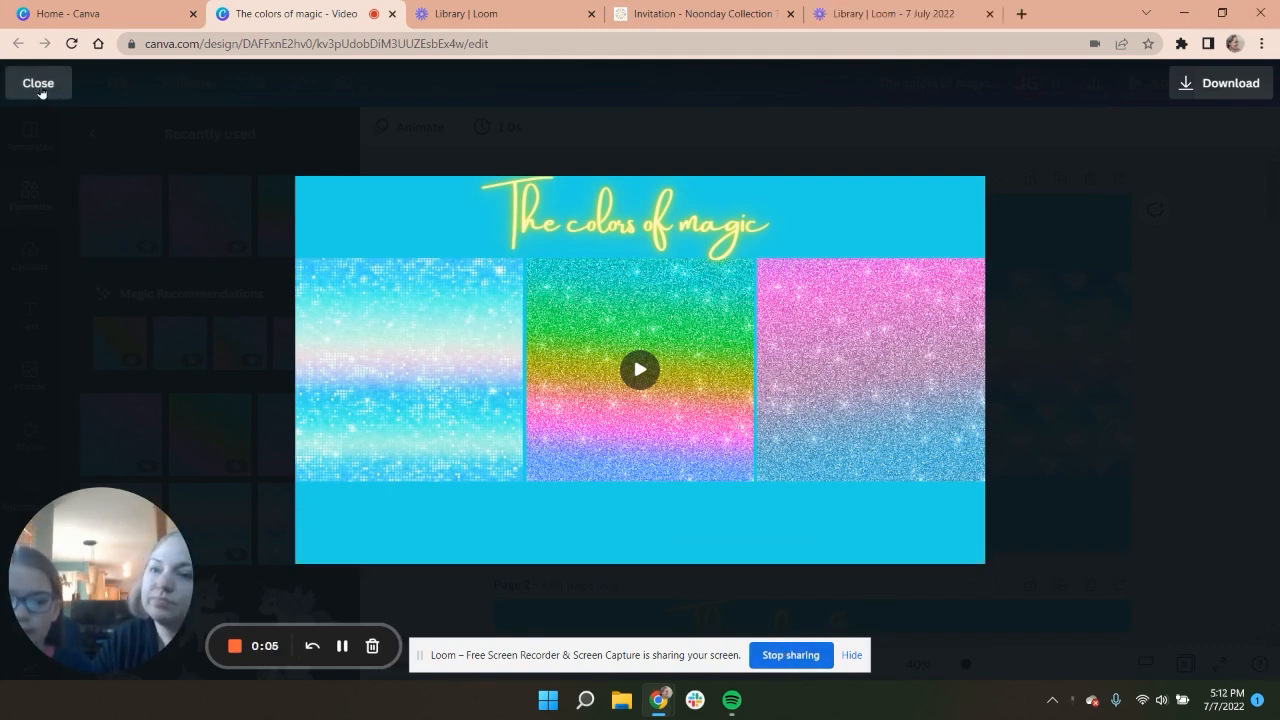
pyautogui.click(38, 83)
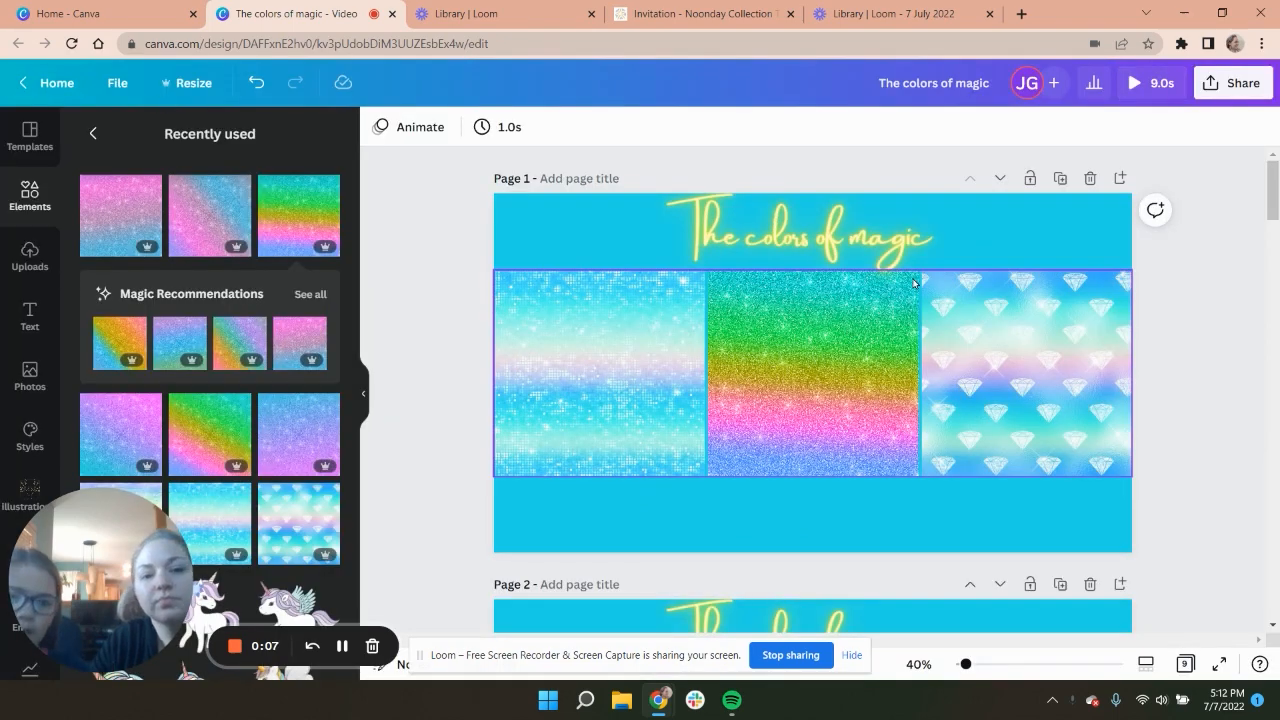
# - Export all 9 pages as a GIF file from the Share menu
pyautogui.click(1233, 83)
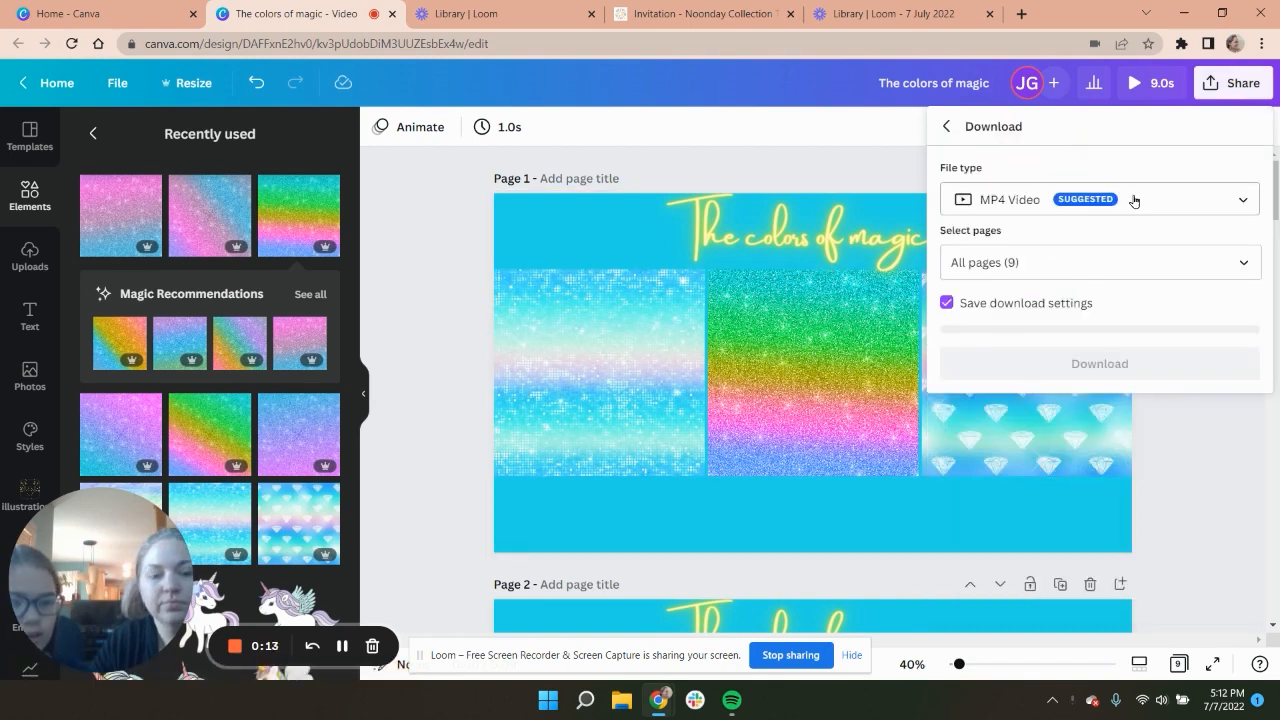
pyautogui.click(1099, 199)
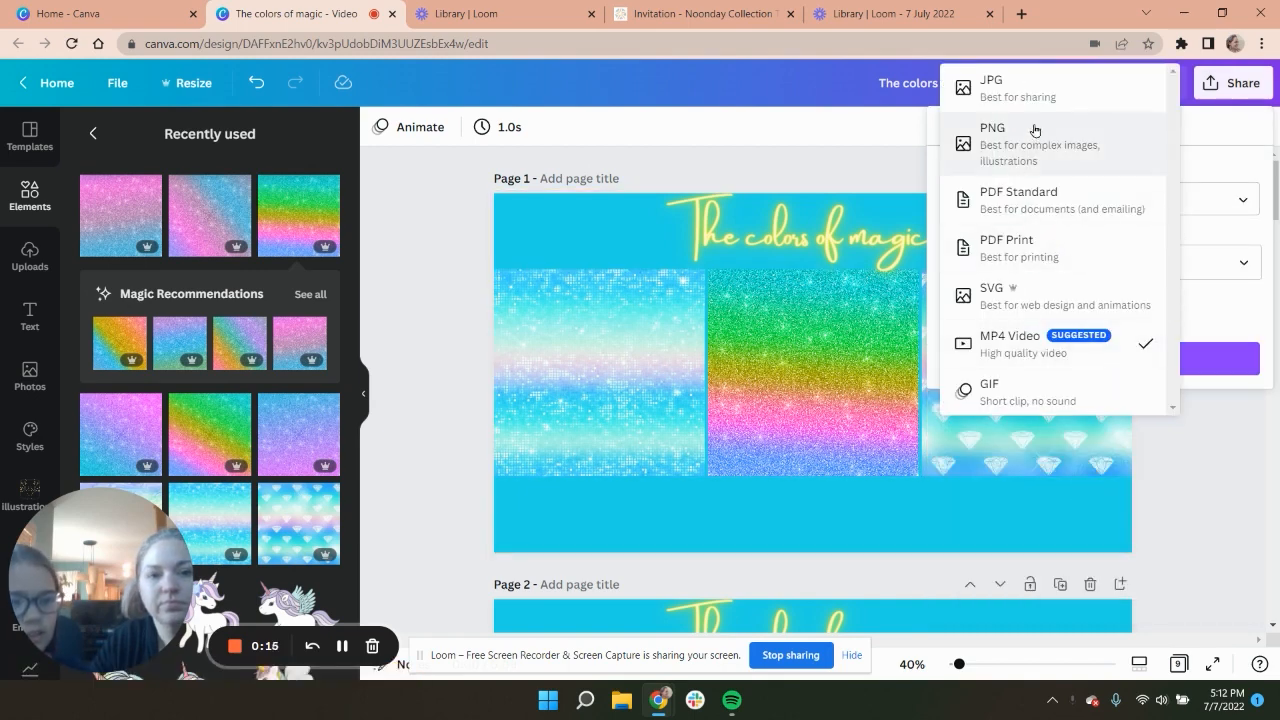
pyautogui.moveTo(1000, 390)
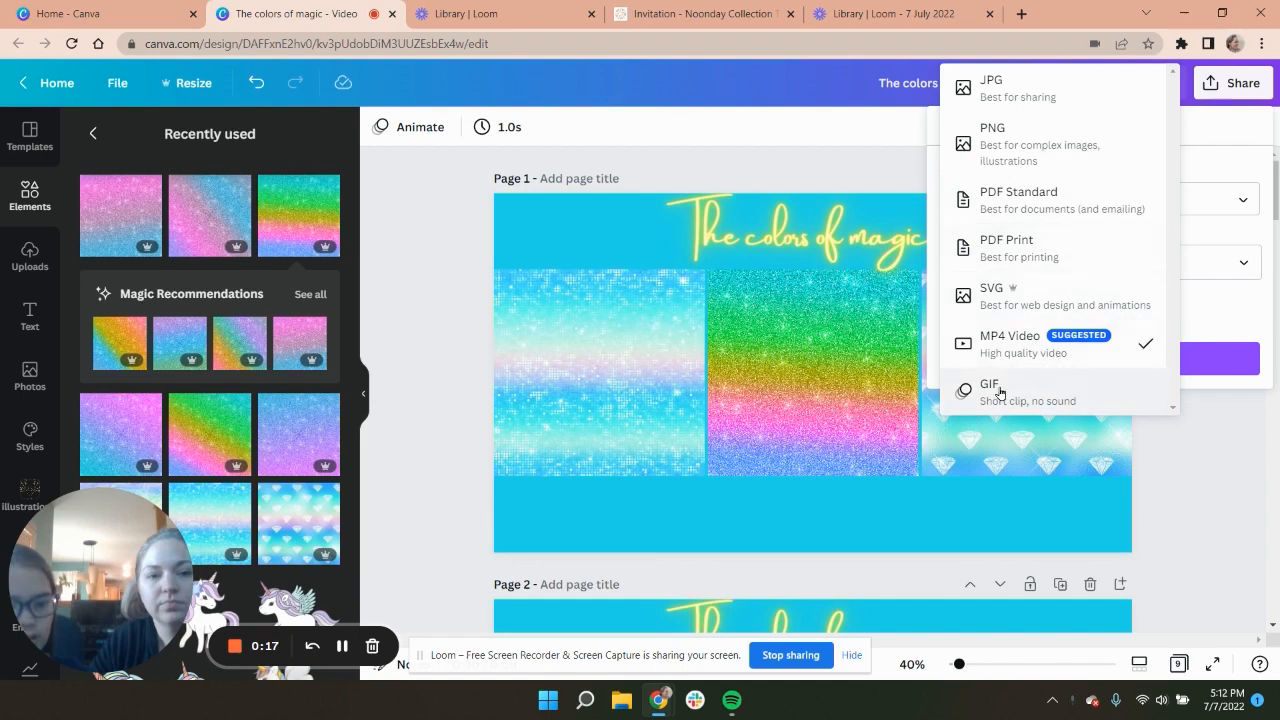
pyautogui.click(989, 390)
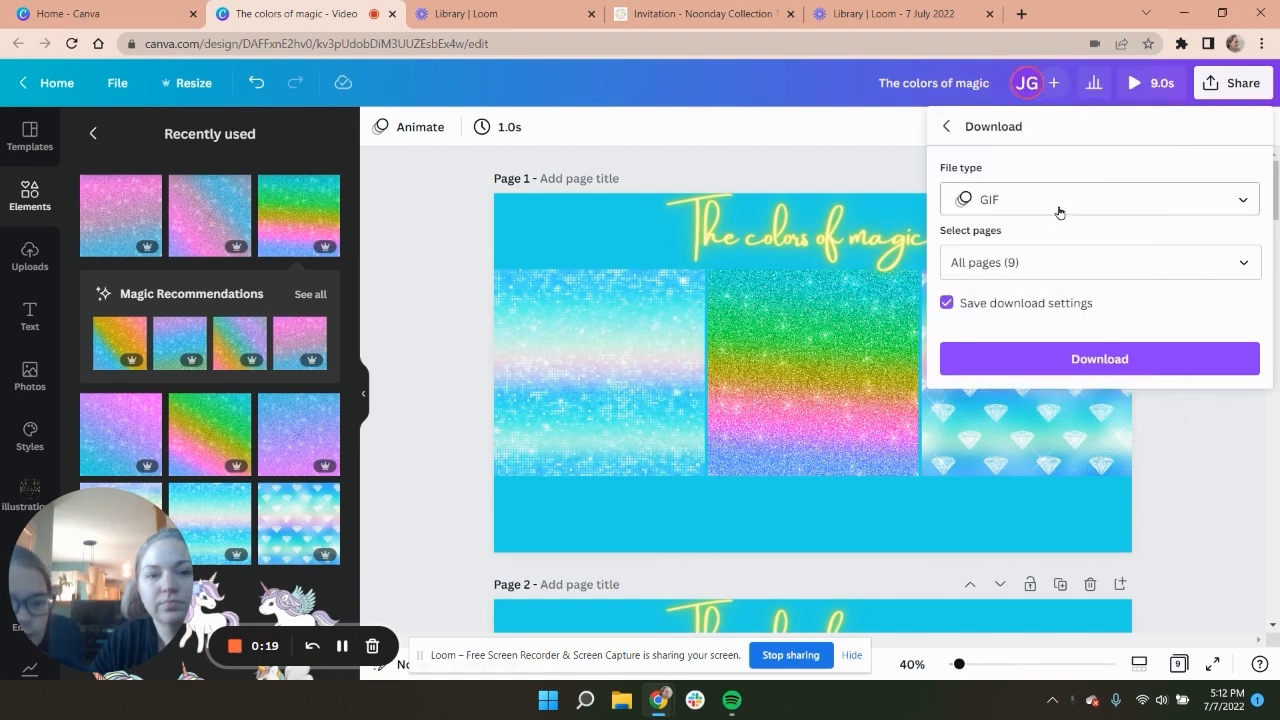
pyautogui.click(1099, 358)
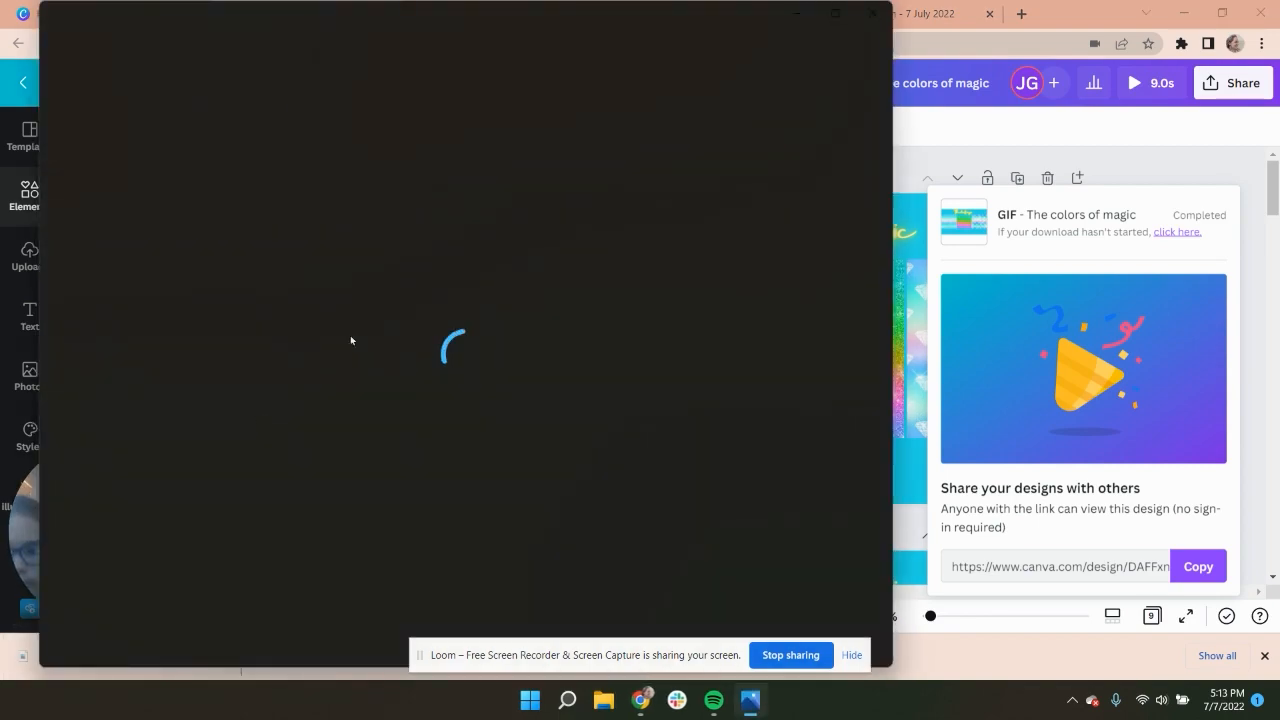
pyautogui.moveTo(421, 411)
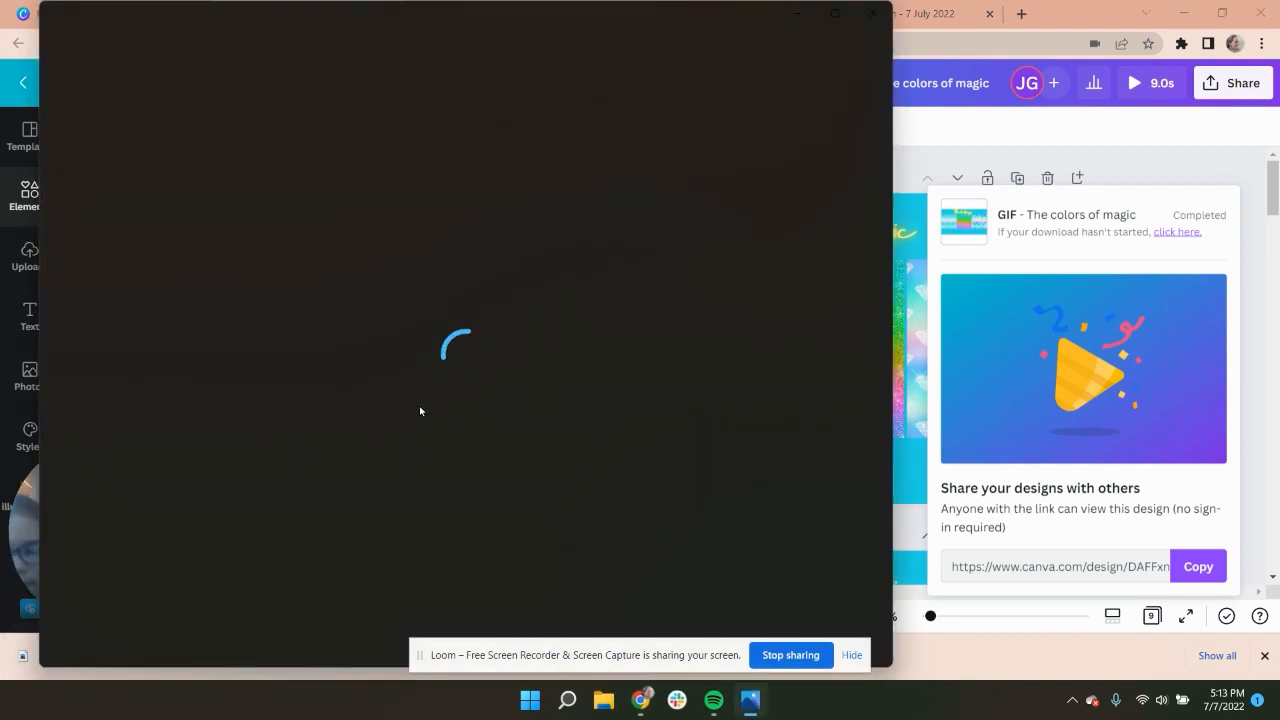